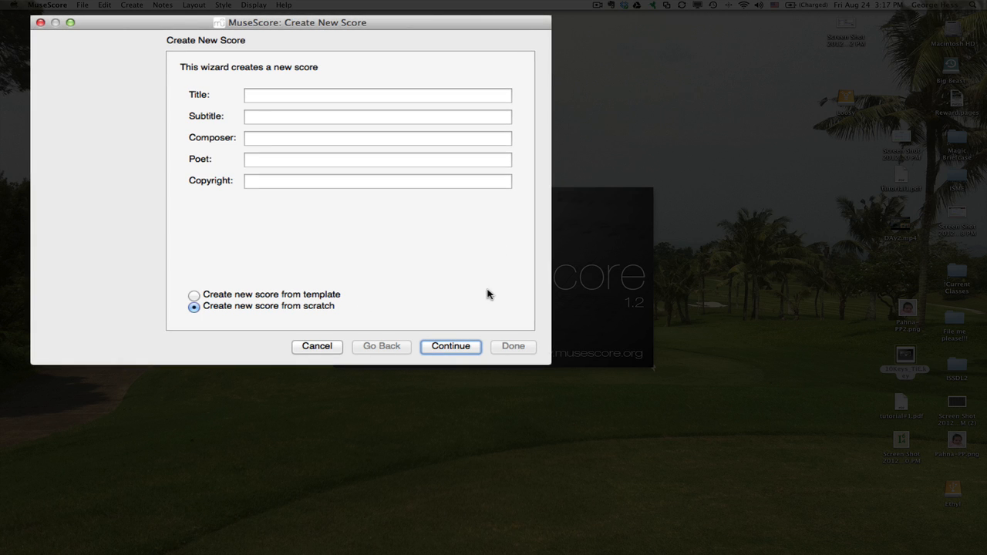
mouse_move(252, 84)
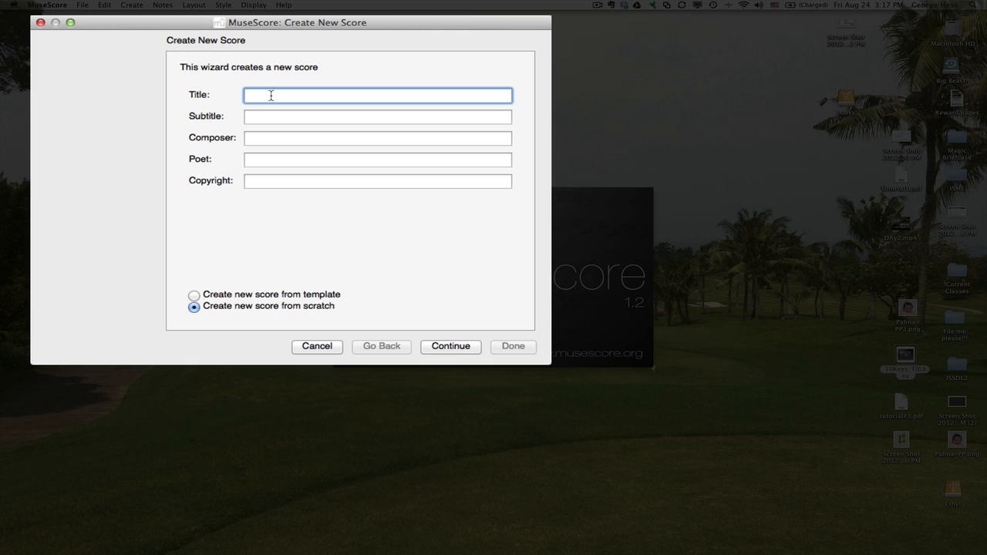
Enter the title 'Major Scales and Primary Triads' in the new-score wizard.
type("Major")
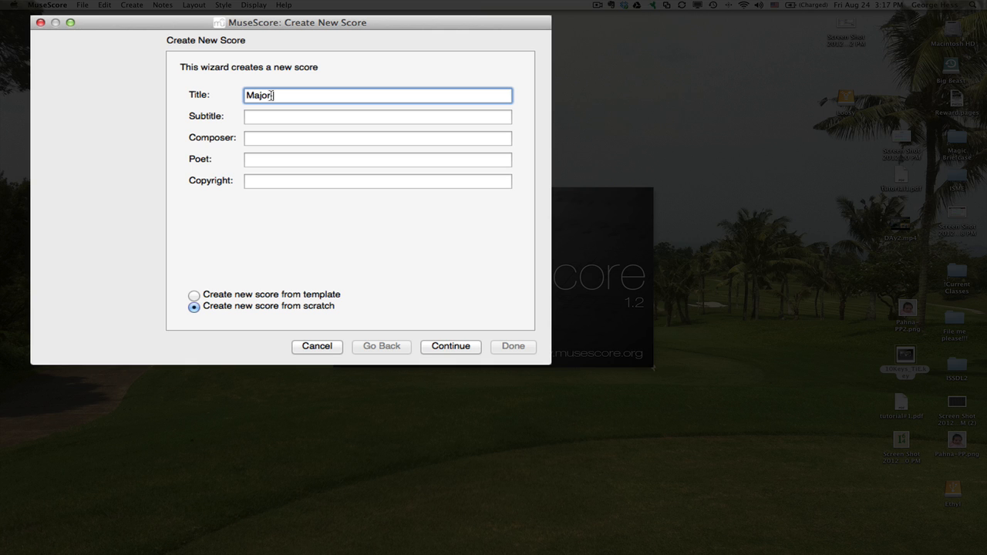
type("Sv")
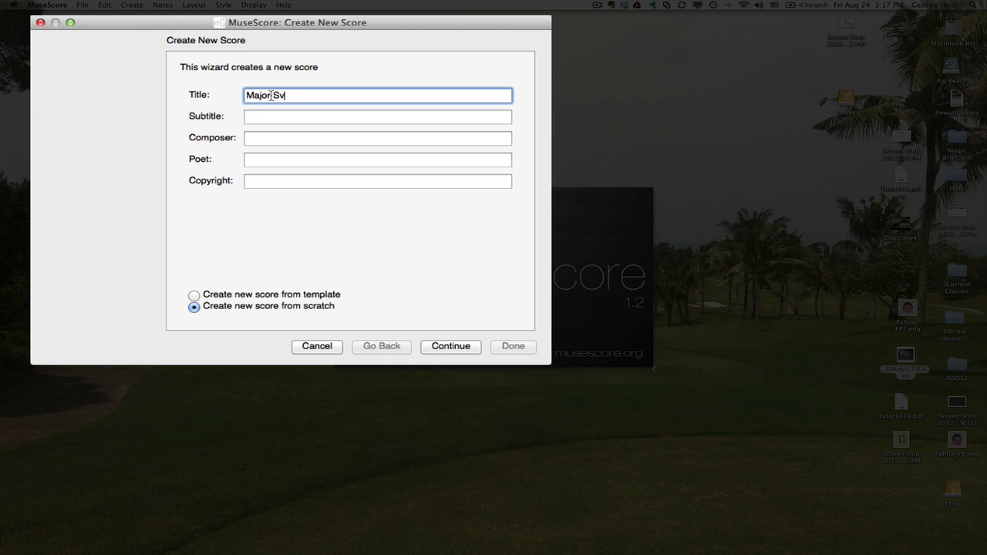
type("cal")
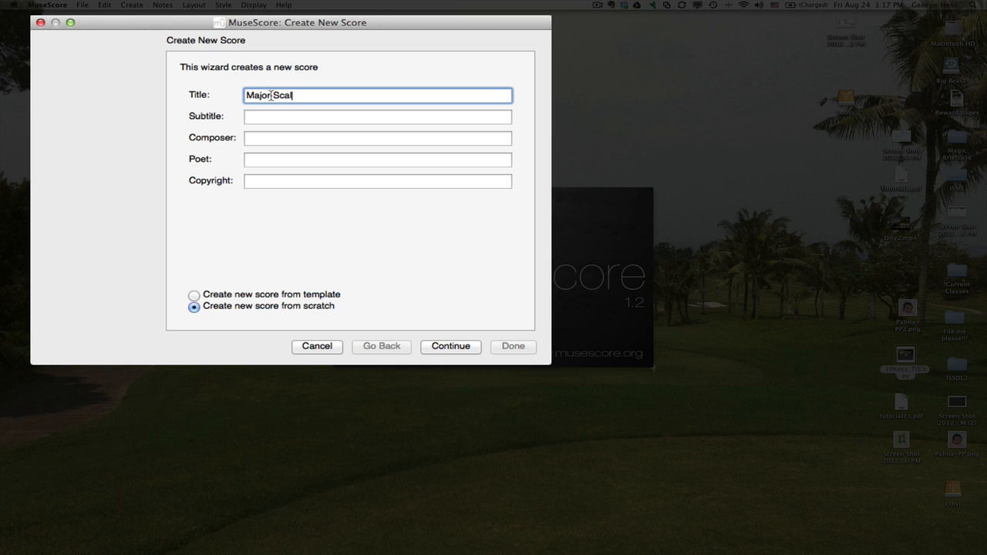
type("es and Primar")
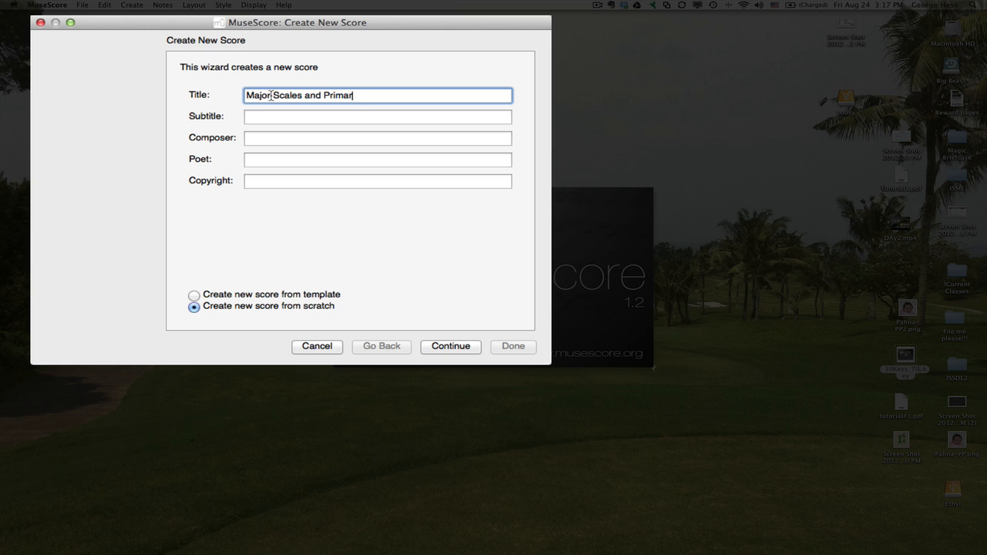
type("y Triad")
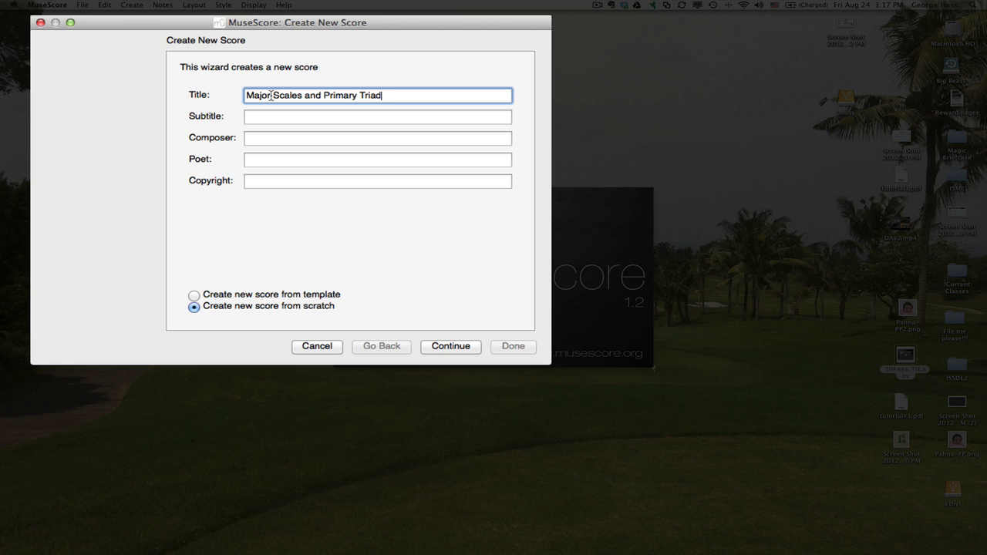
Enter the composer name 'George Hess'.
type("C")
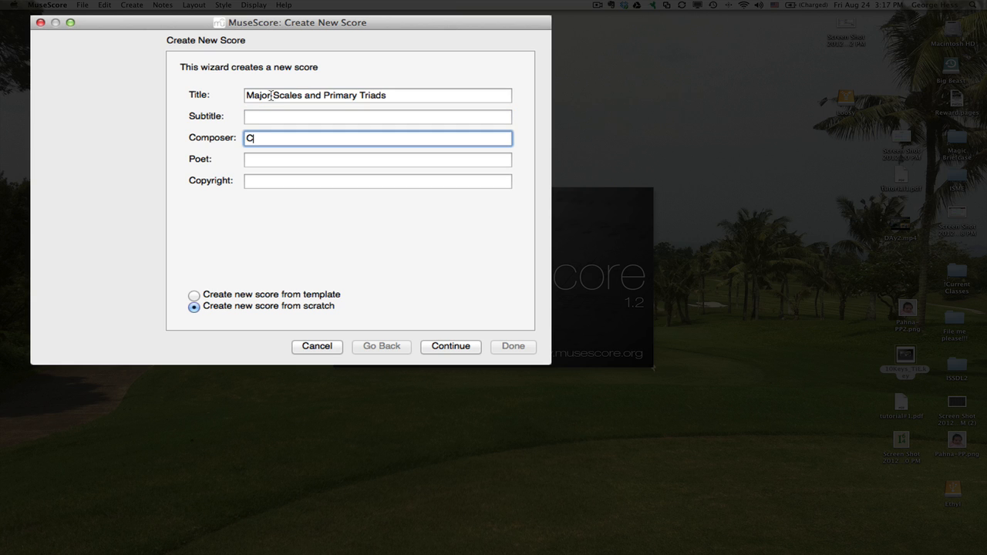
type("eo")
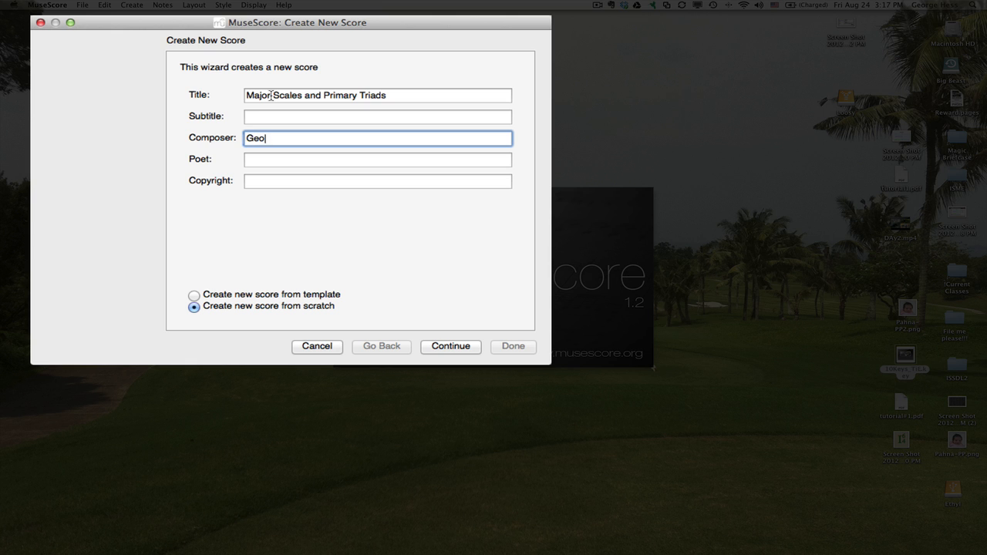
type("rge Hess")
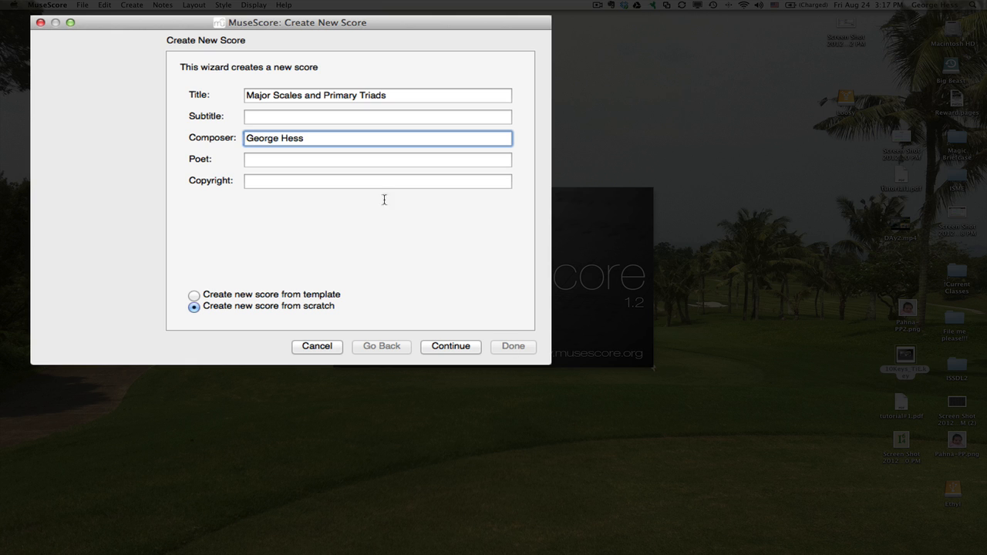
Add Flute from the Woodwinds group as the score's instrument.
left_click(450, 345)
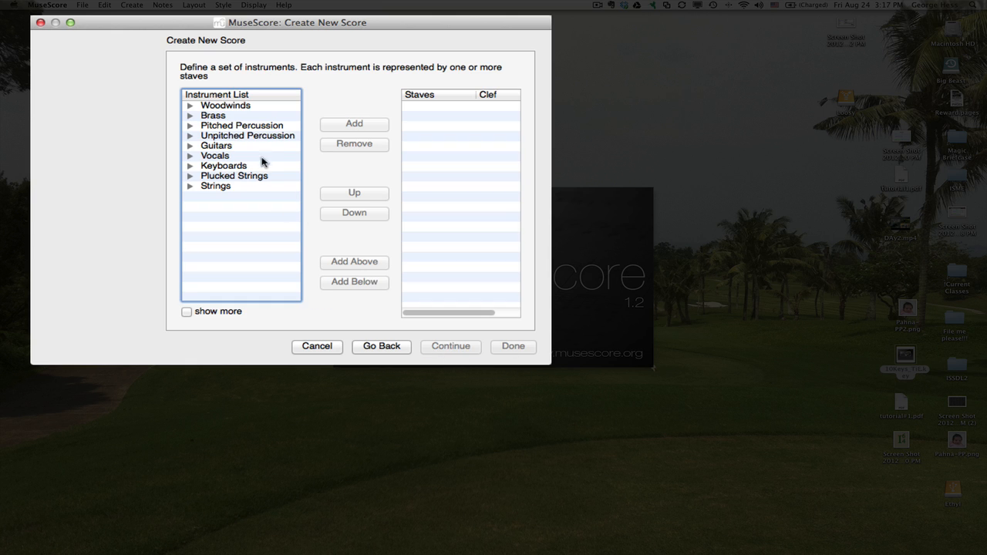
mouse_move(189, 107)
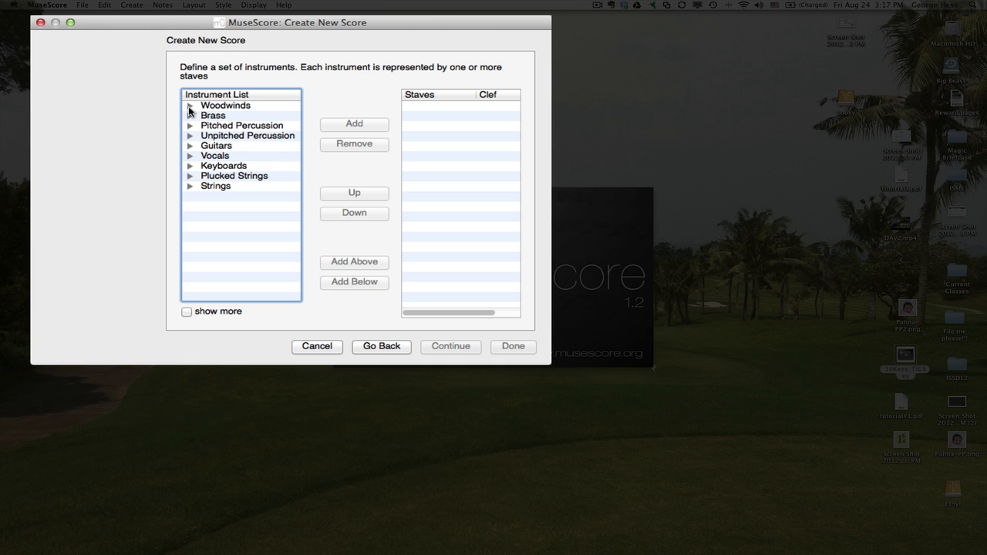
left_click(189, 105)
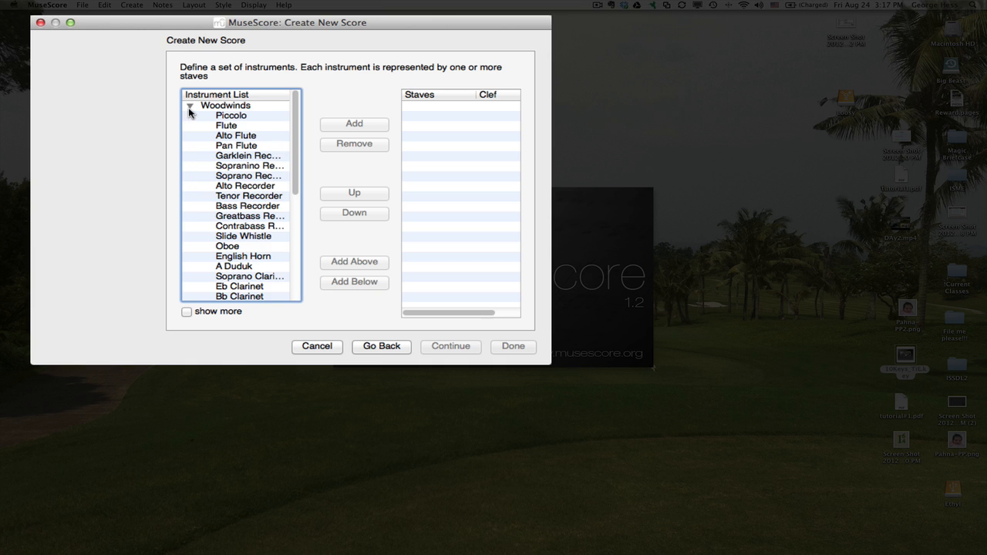
left_click(225, 125)
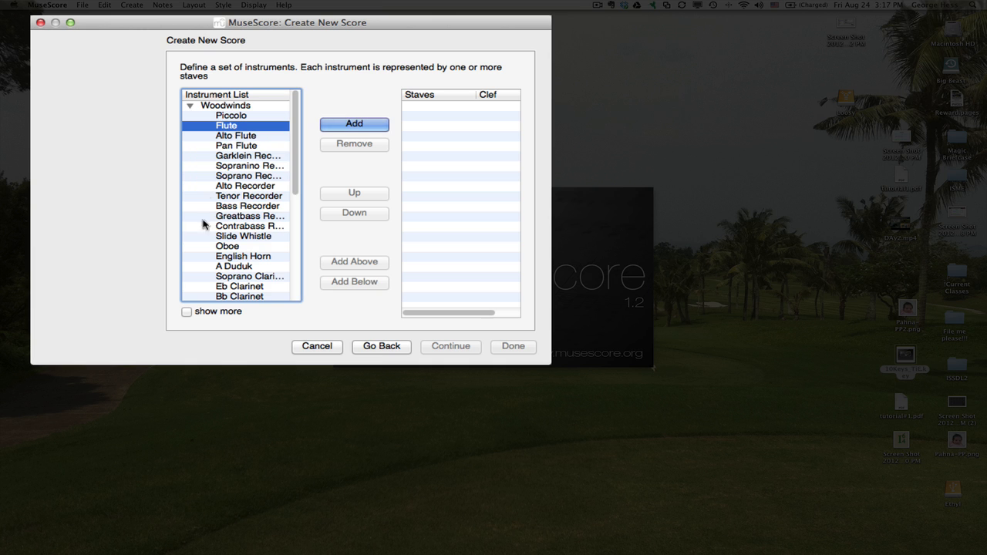
mouse_move(199, 237)
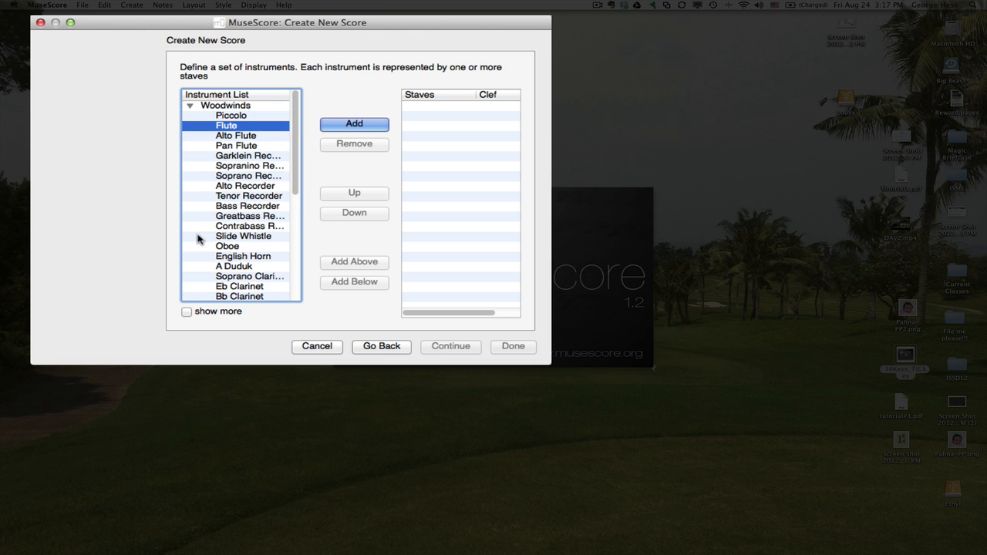
mouse_move(367, 127)
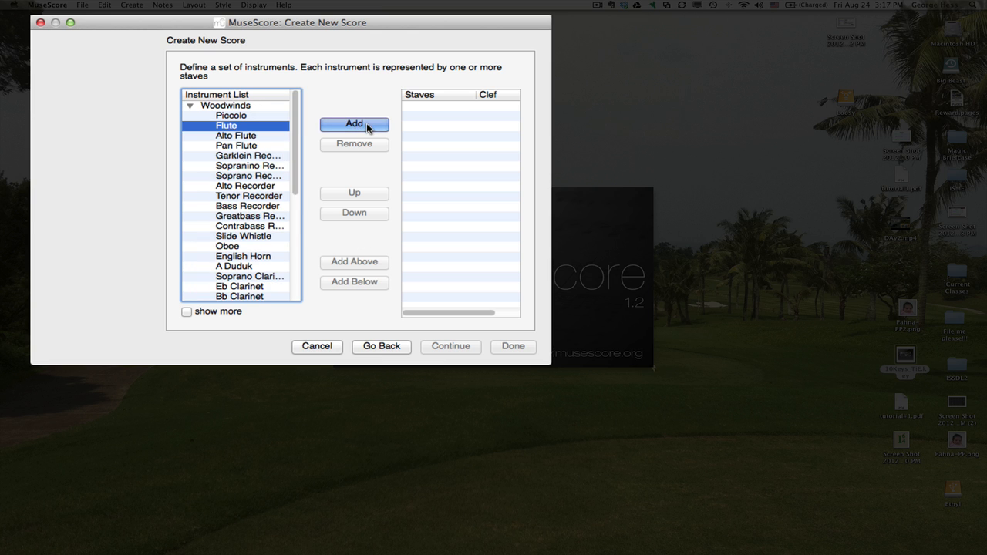
left_click(354, 123)
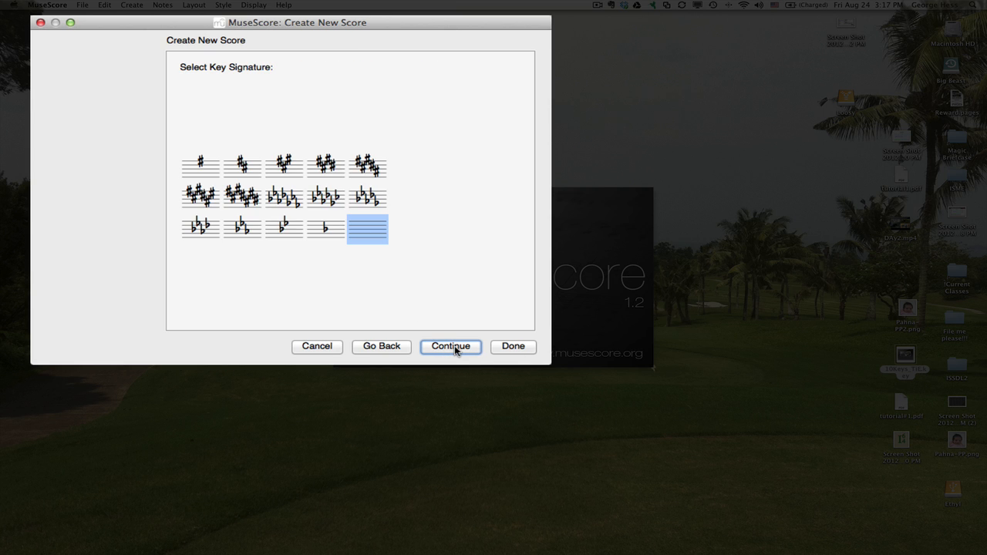
Keep no key signature, set 8/1 time with 30 measures, and finish creating the score.
left_click(450, 345)
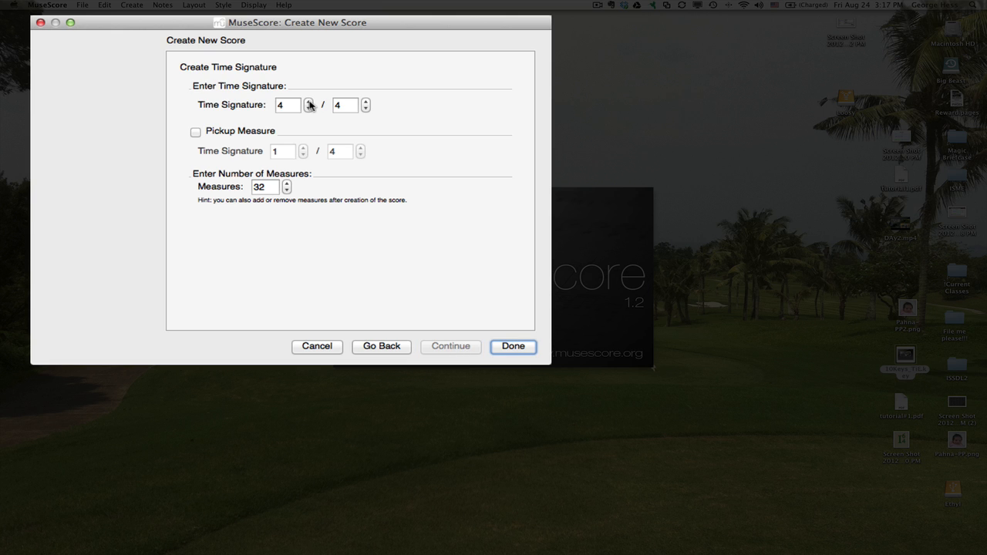
left_click(308, 101)
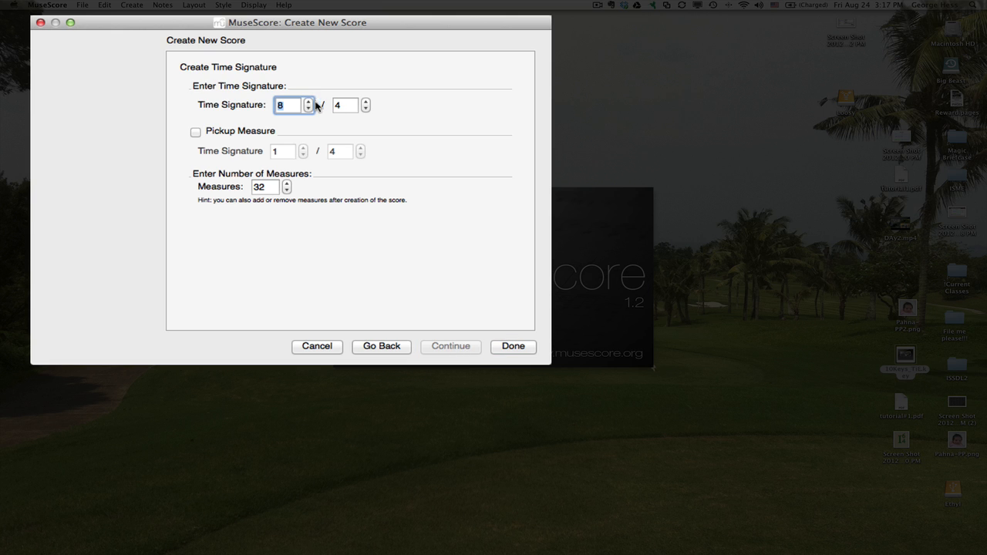
left_click(365, 108)
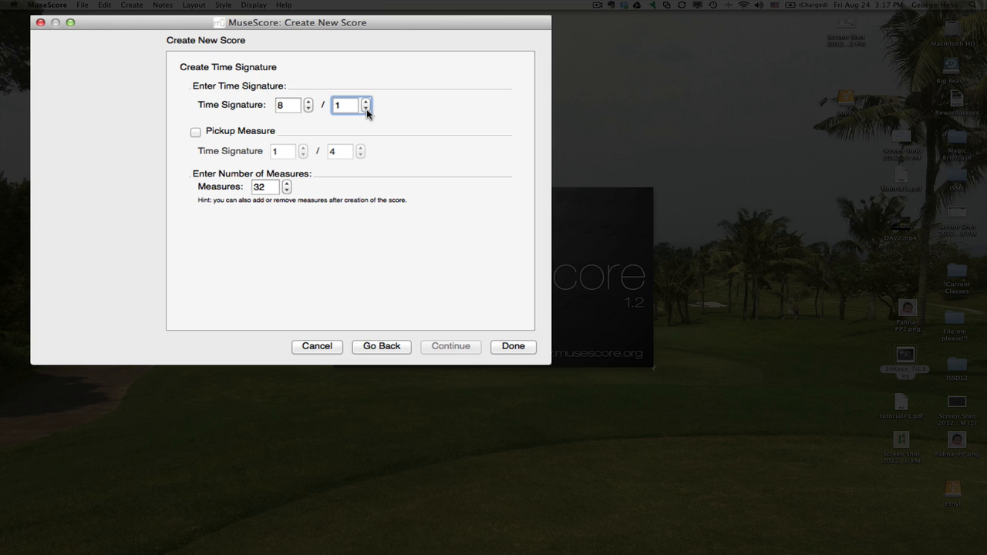
left_click(265, 187)
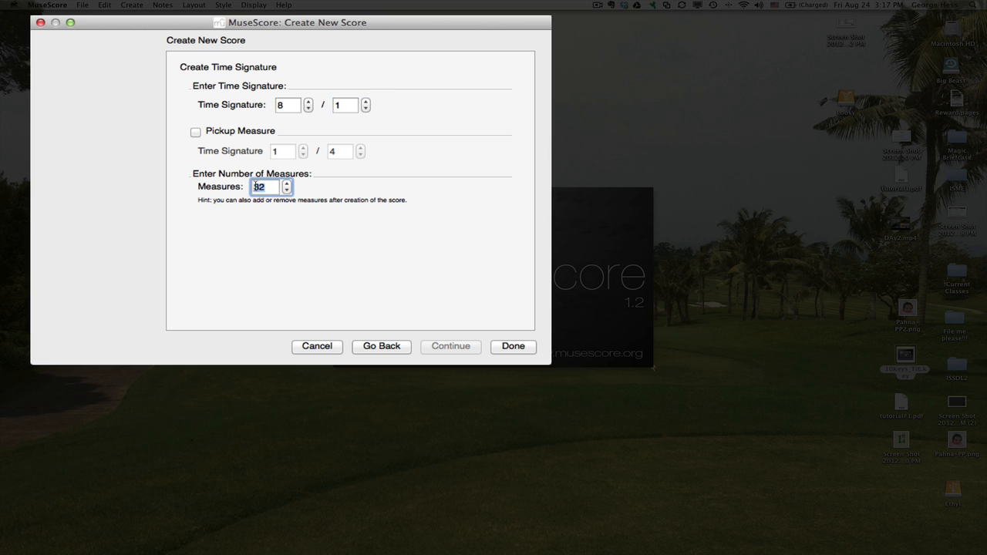
type("30")
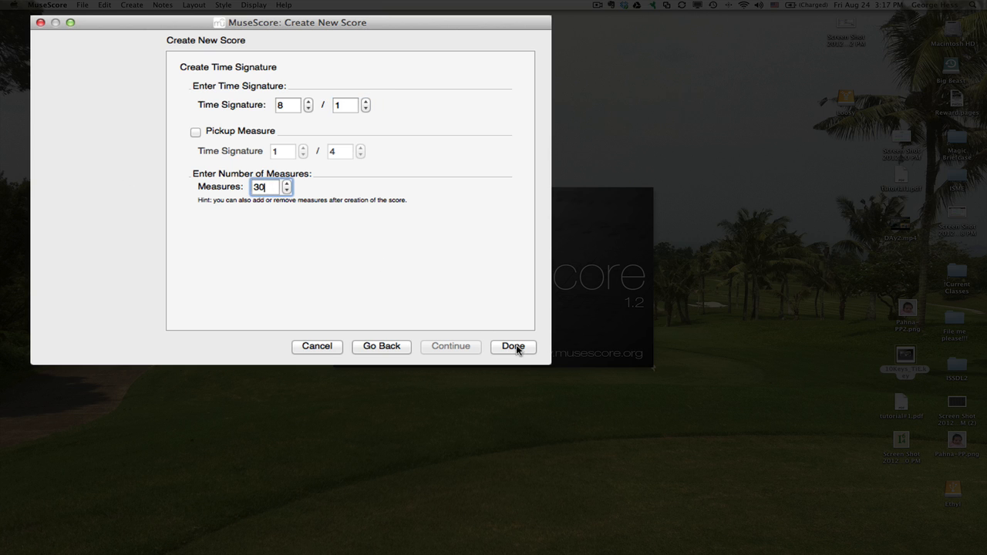
left_click(512, 346)
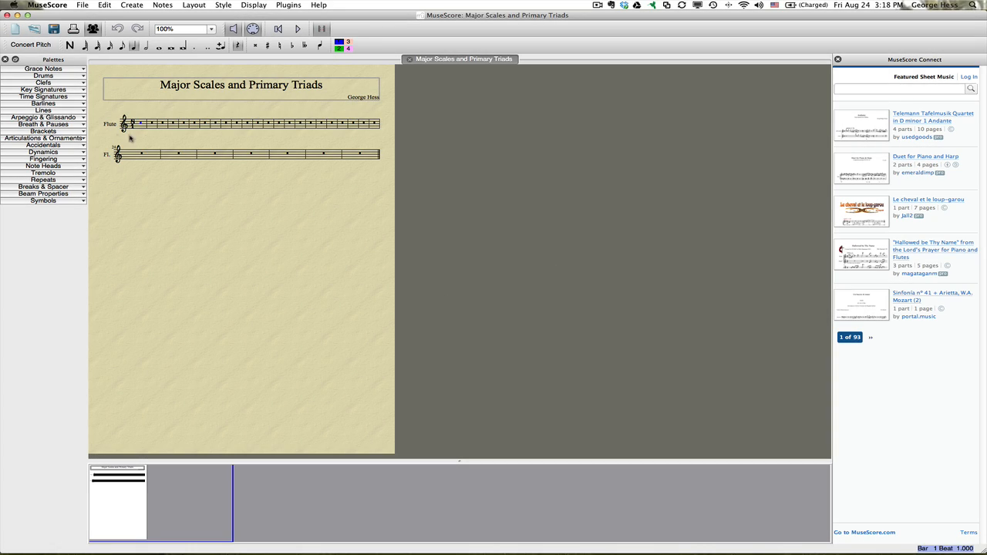
mouse_move(302, 212)
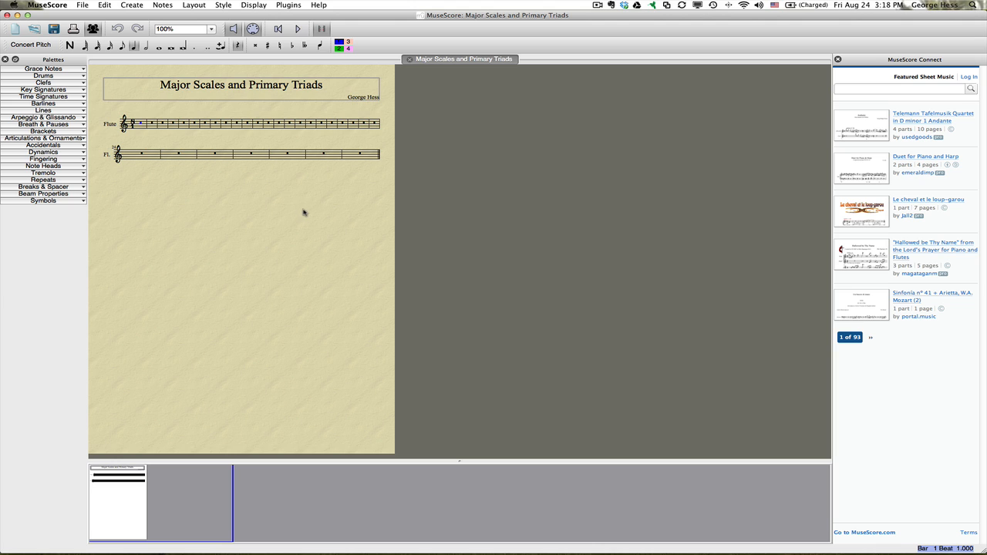
mouse_move(290, 9)
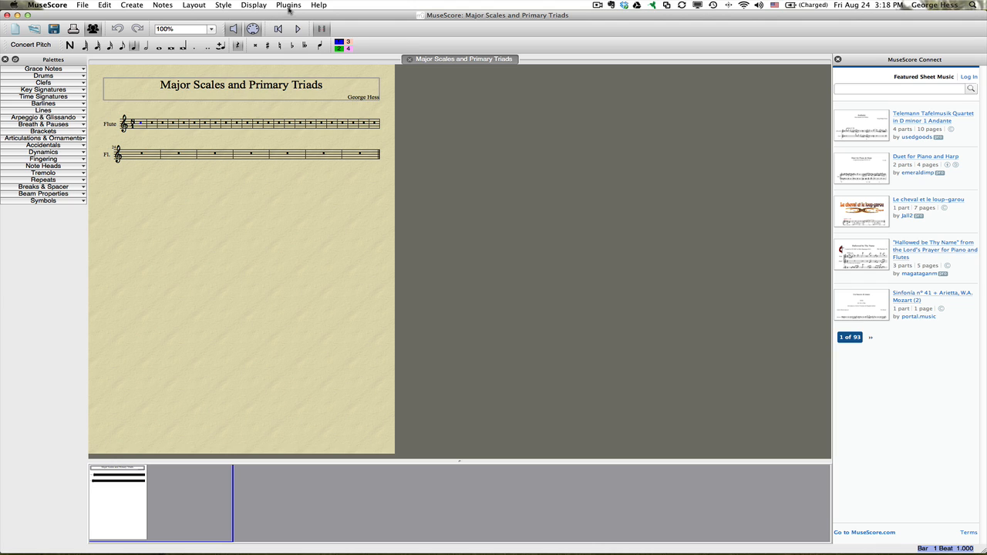
Run the Break Every X Measures plugin to put line breaks every 2 measures.
left_click(287, 6)
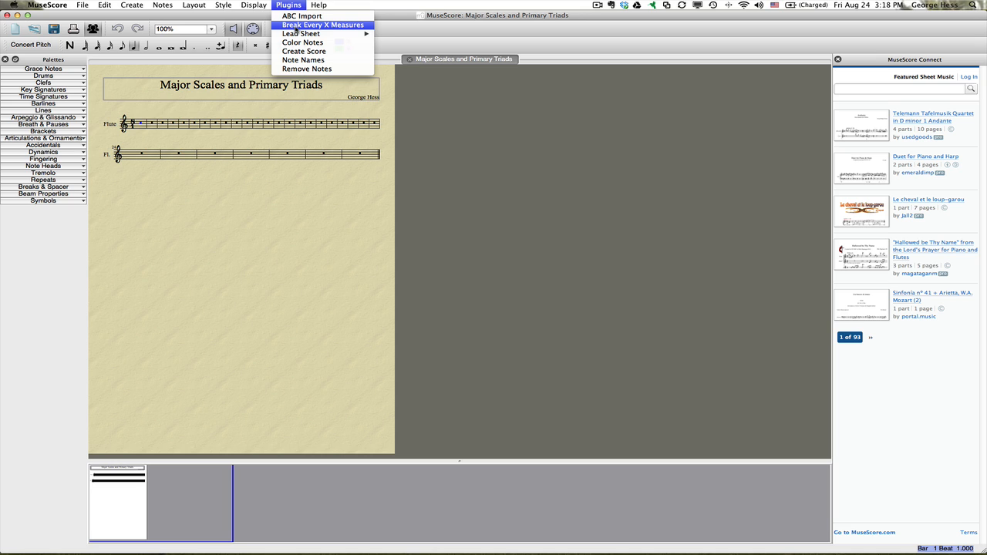
left_click(322, 25)
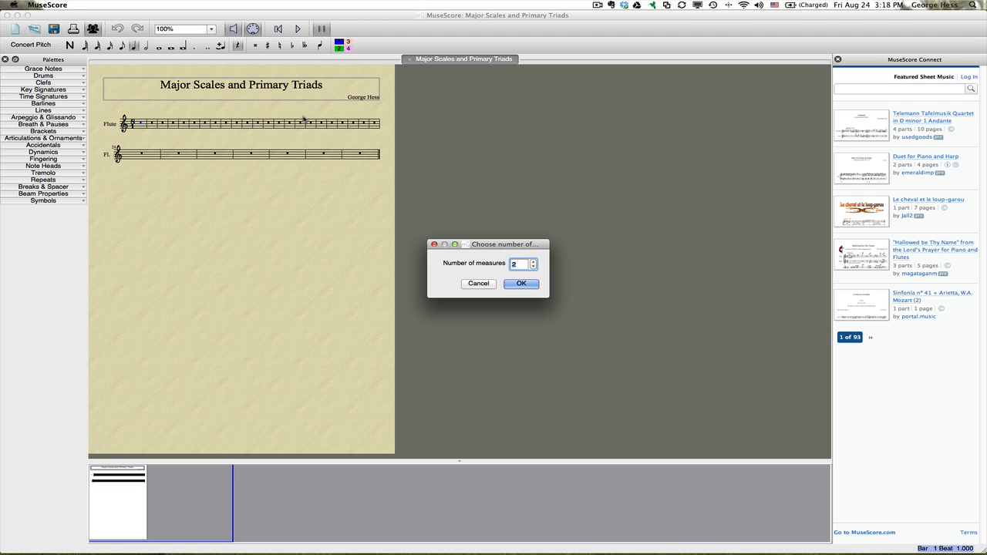
mouse_move(540, 315)
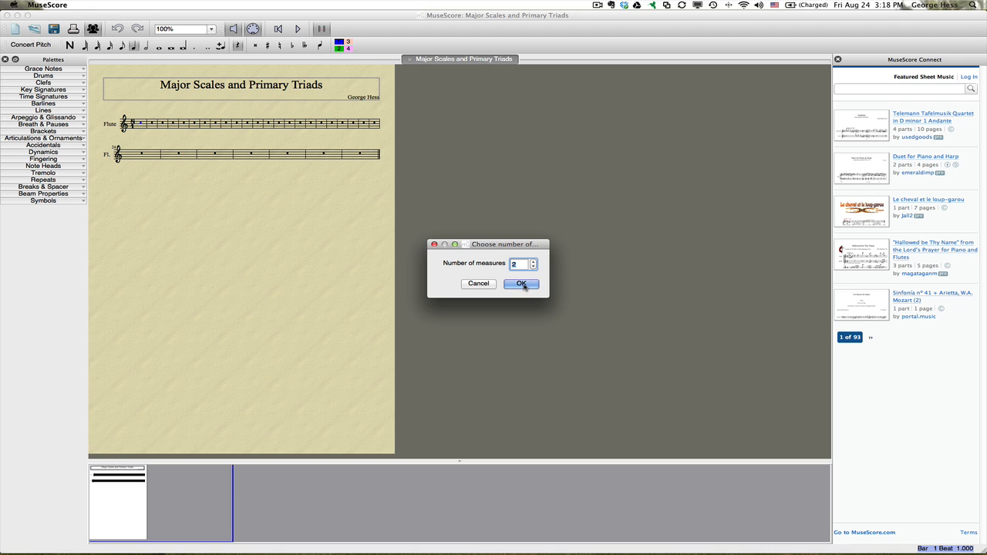
left_click(521, 284)
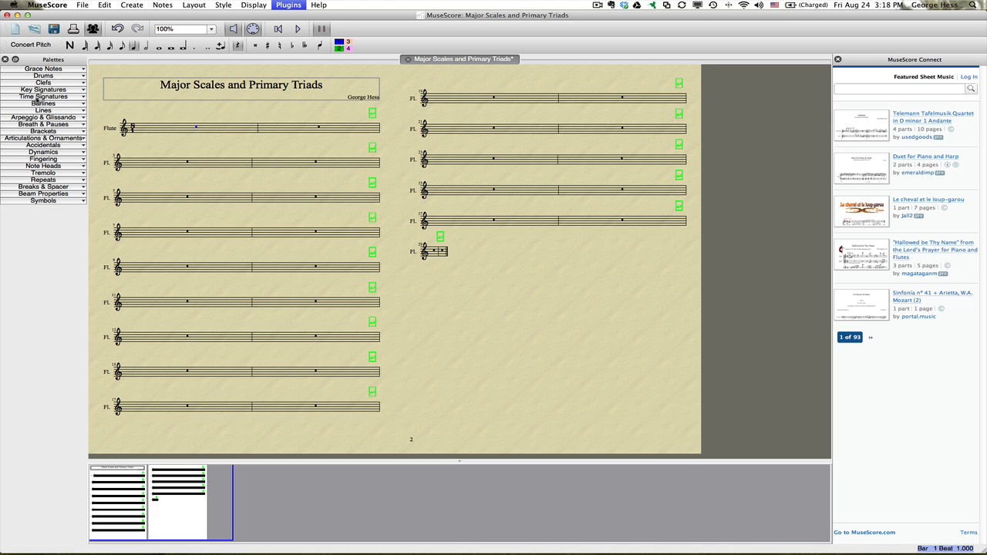
Create a custom time signature in the Time Signatures palette for one long measure per line.
left_click(43, 95)
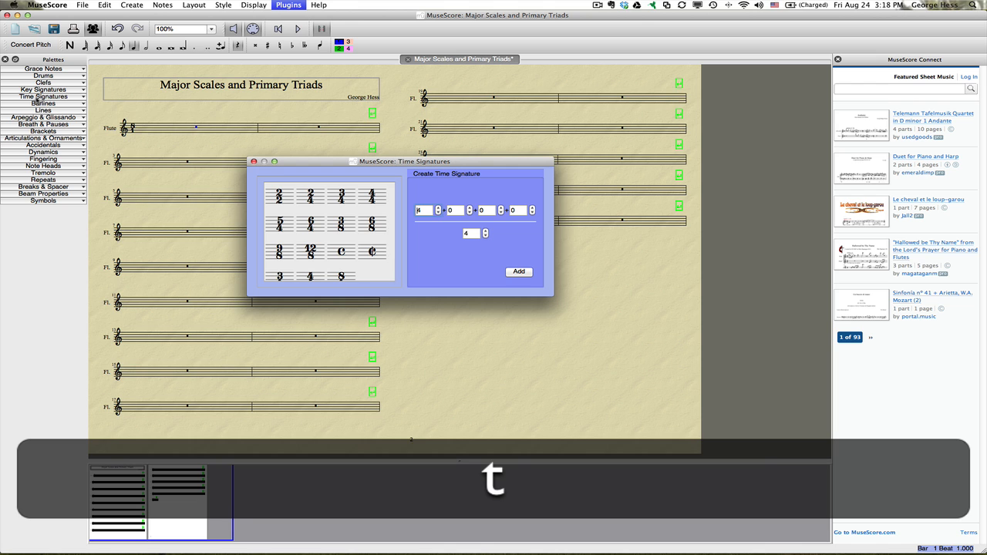
left_click_drag(404, 162, 629, 194)
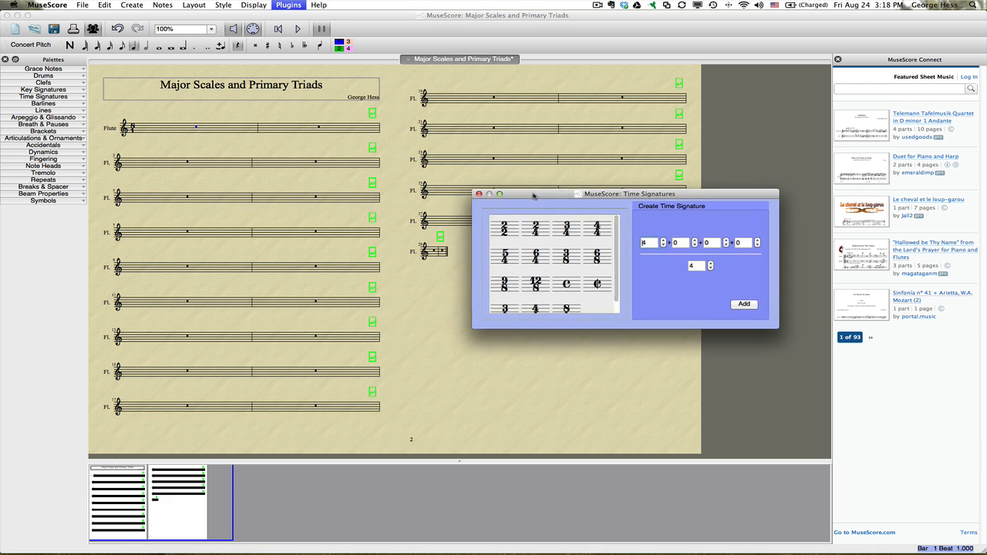
left_click_drag(609, 195, 568, 271)
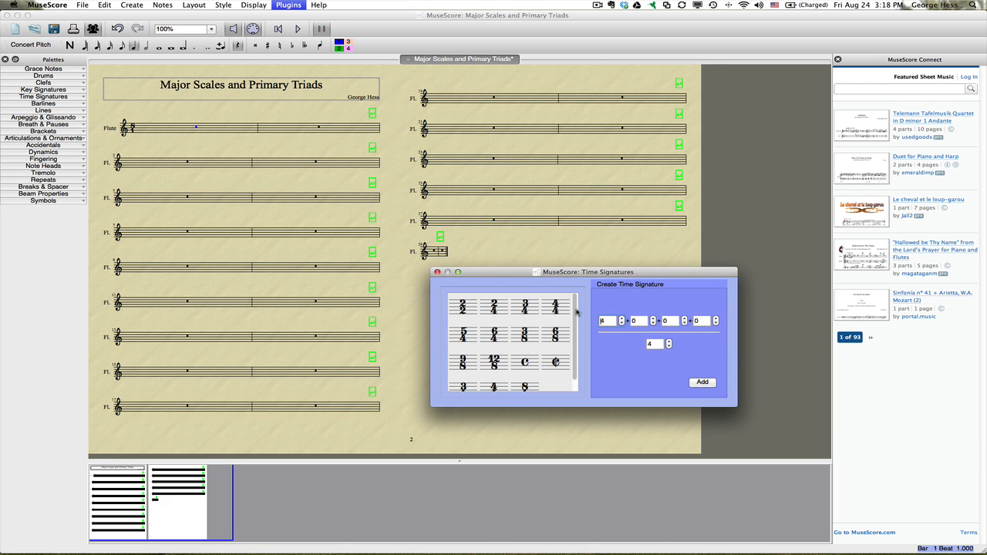
mouse_move(588, 343)
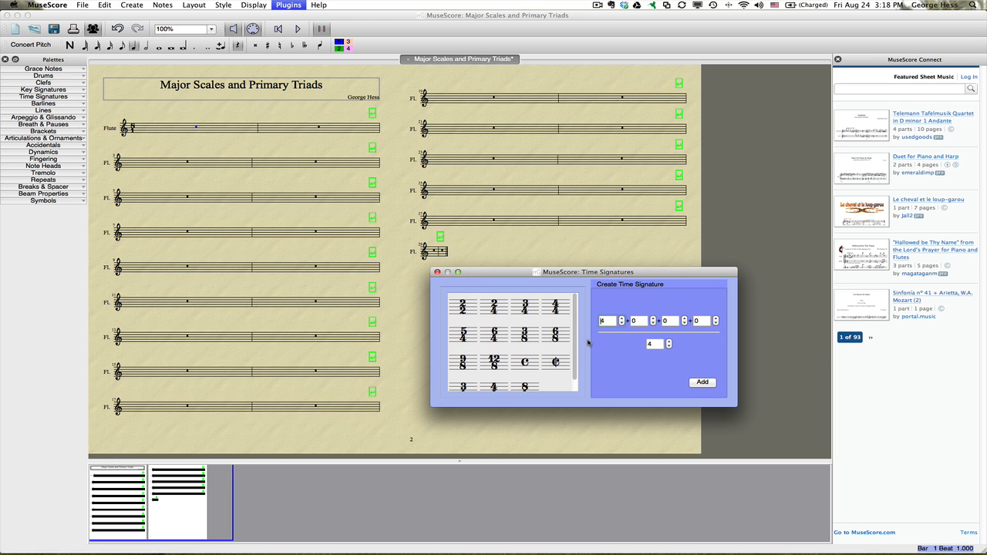
scroll("down", 3)
type("7")
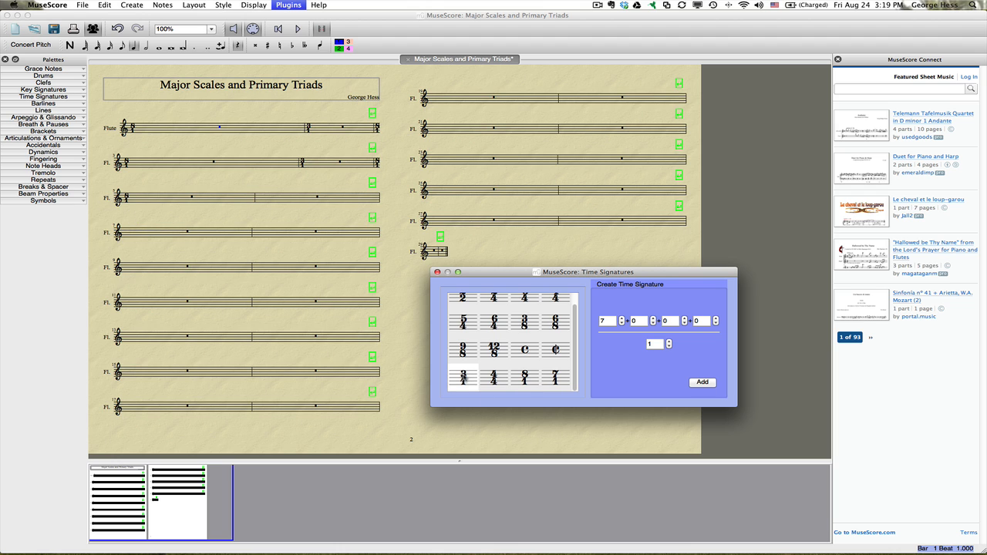
left_click(494, 376)
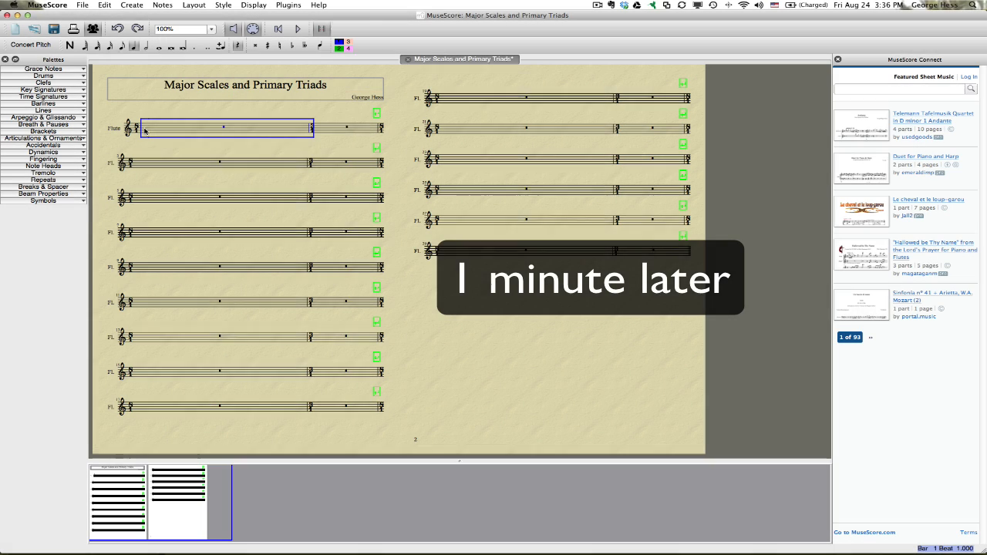
Enter an ascending whole-note scale in the first measure, undoing mis-entered notes along the way.
key("n")
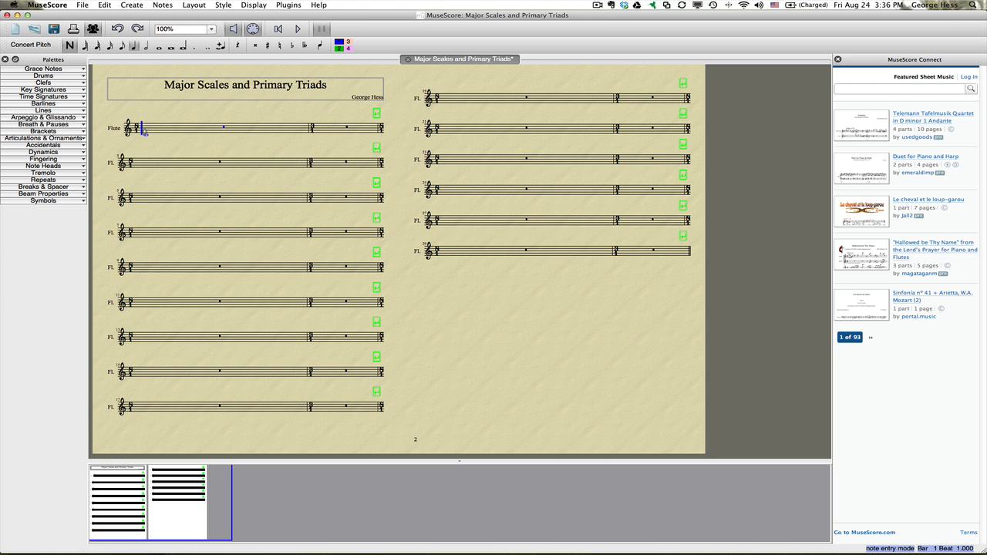
key("7")
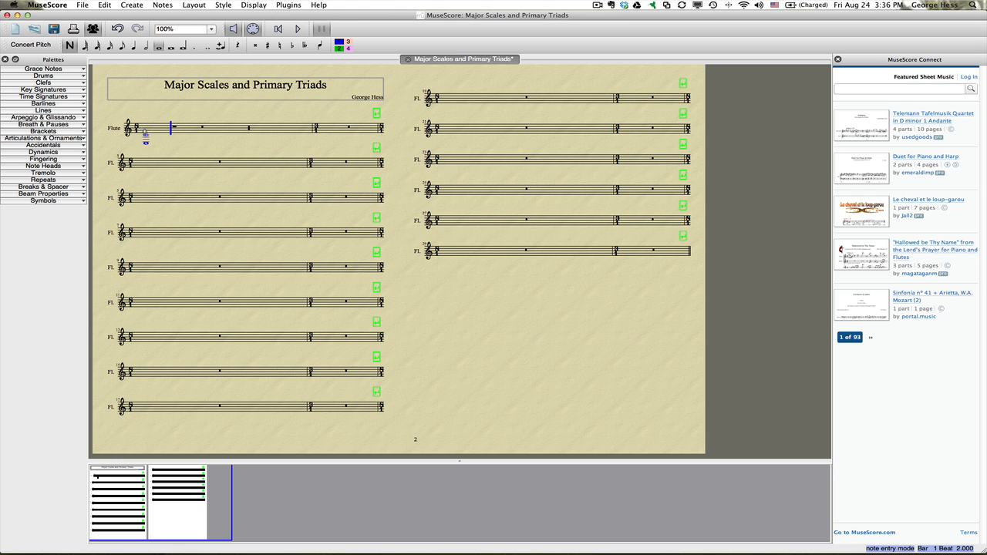
key("cmd+z")
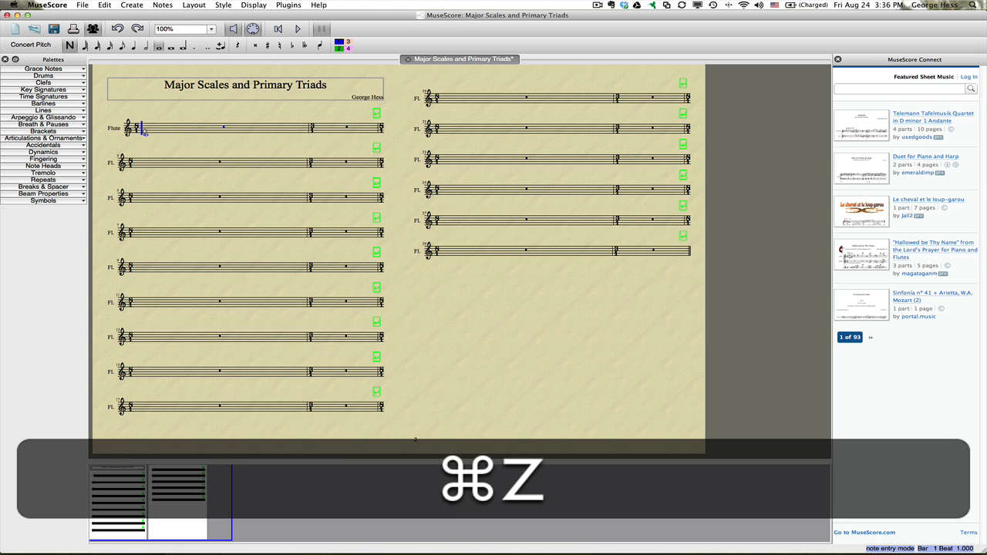
key("cmd+z")
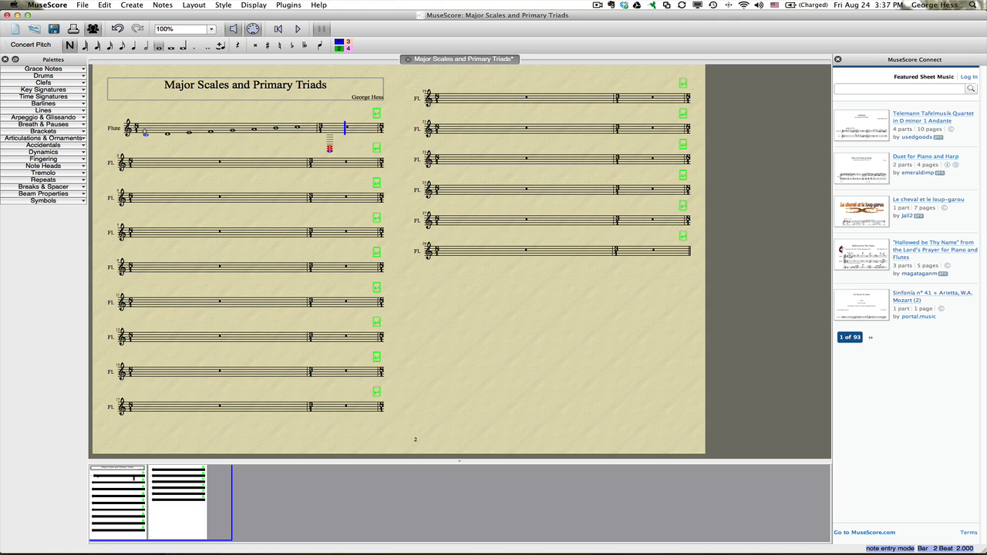
key("cmd+z")
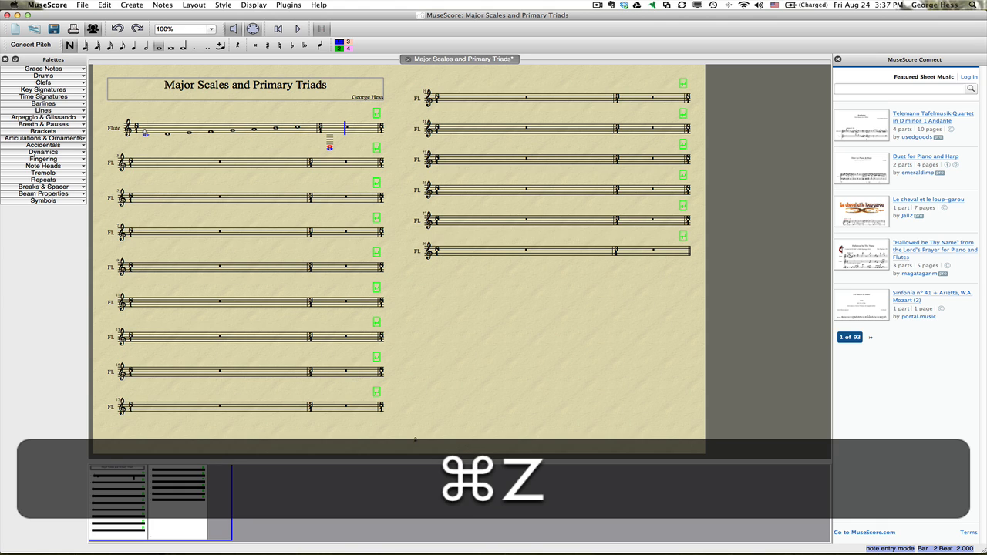
key("cmd+z")
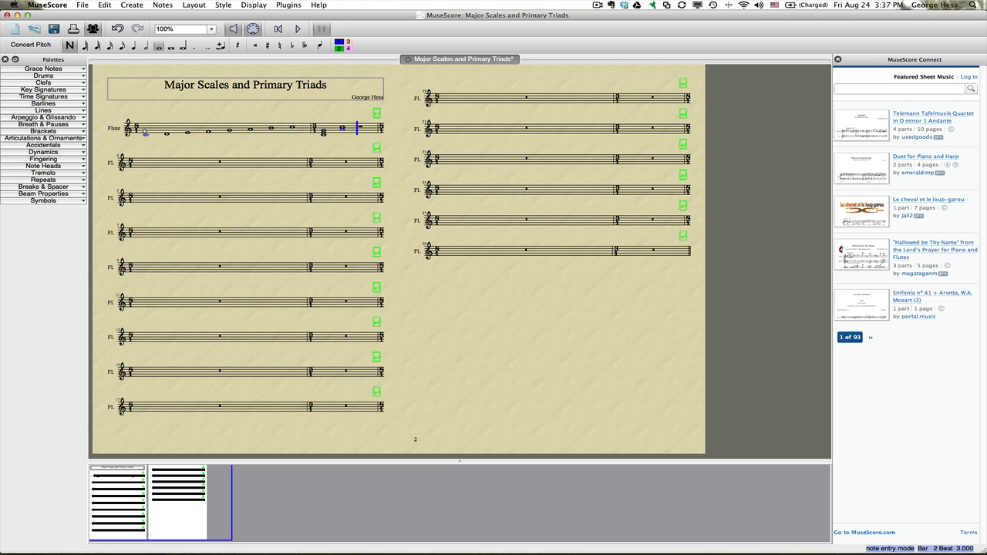
key("backspace")
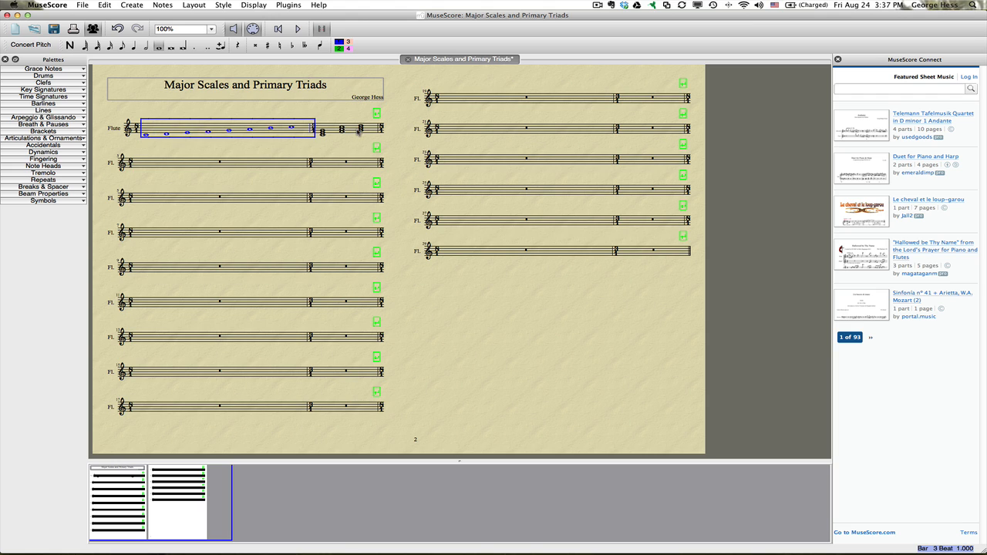
Add chord numeral text I, IV and V beneath the triads ending the first line.
left_click(322, 133)
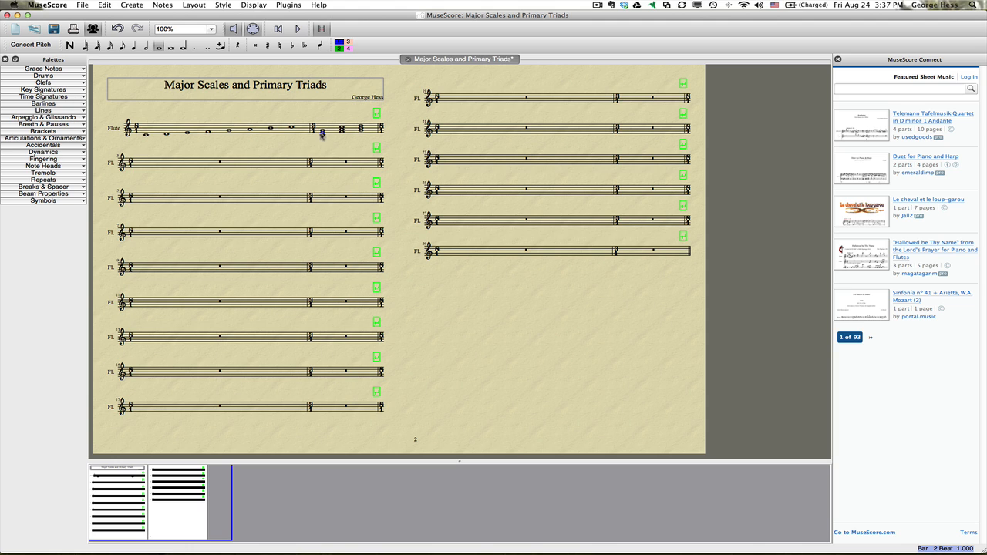
left_click(131, 4)
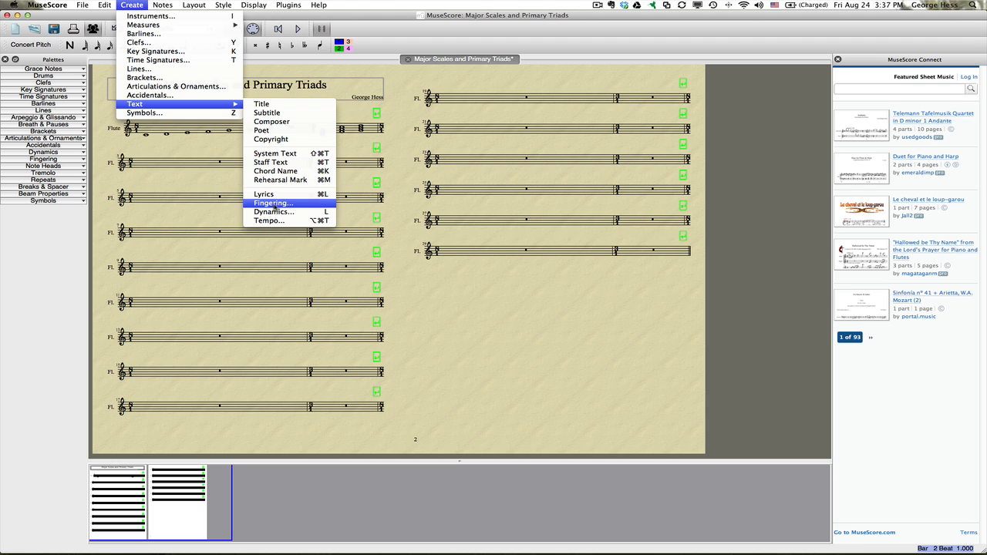
left_click(271, 203)
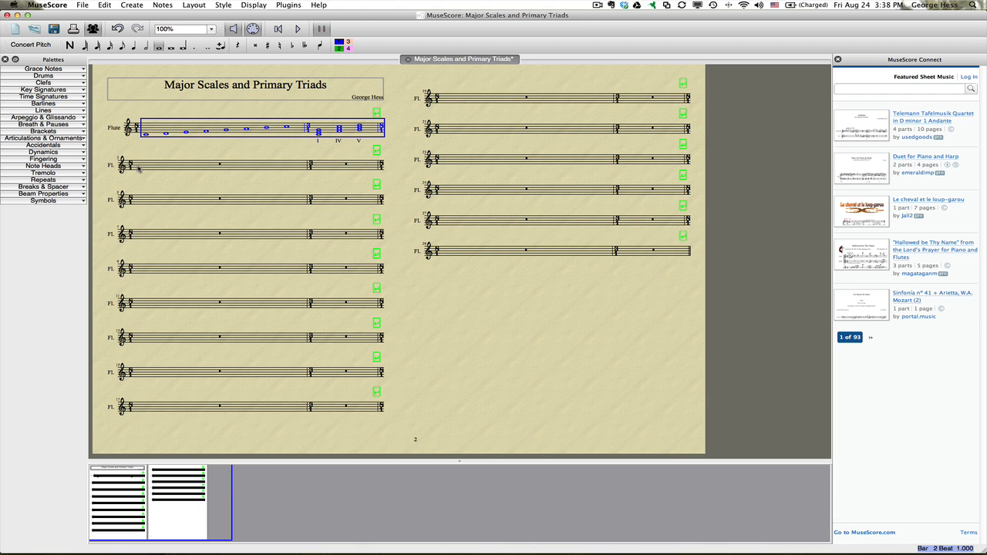
Copy the finished first line and target the second staff line.
key("cmd")
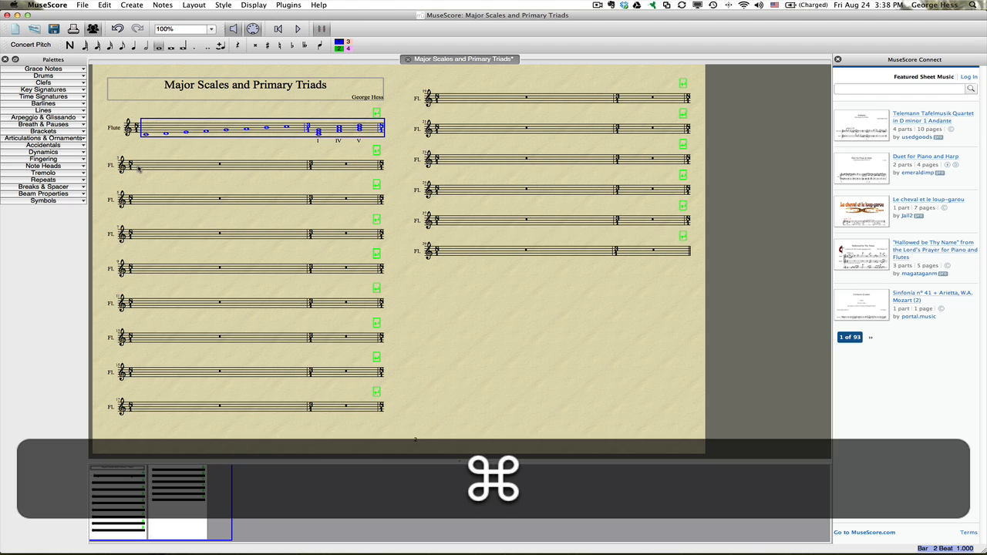
key("cmd+v")
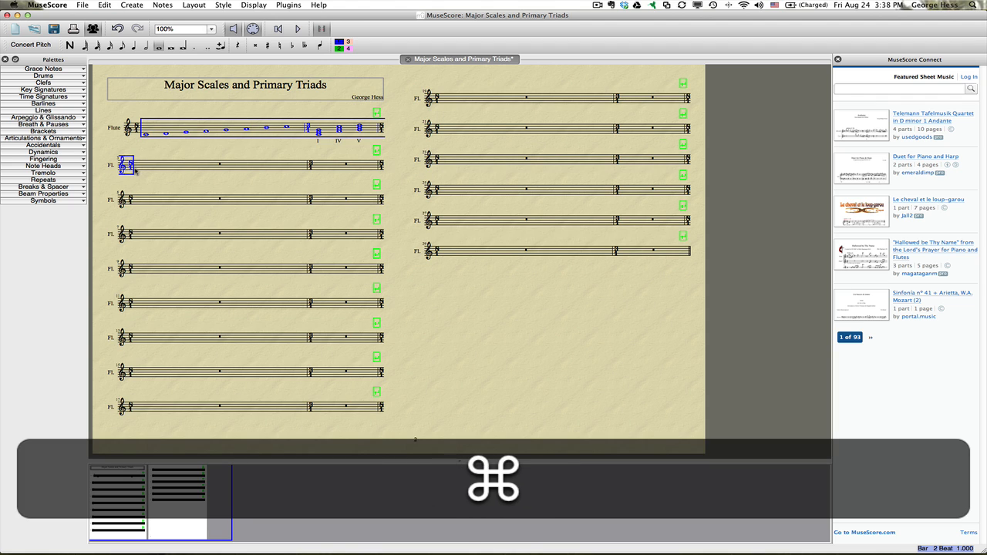
left_click(224, 163)
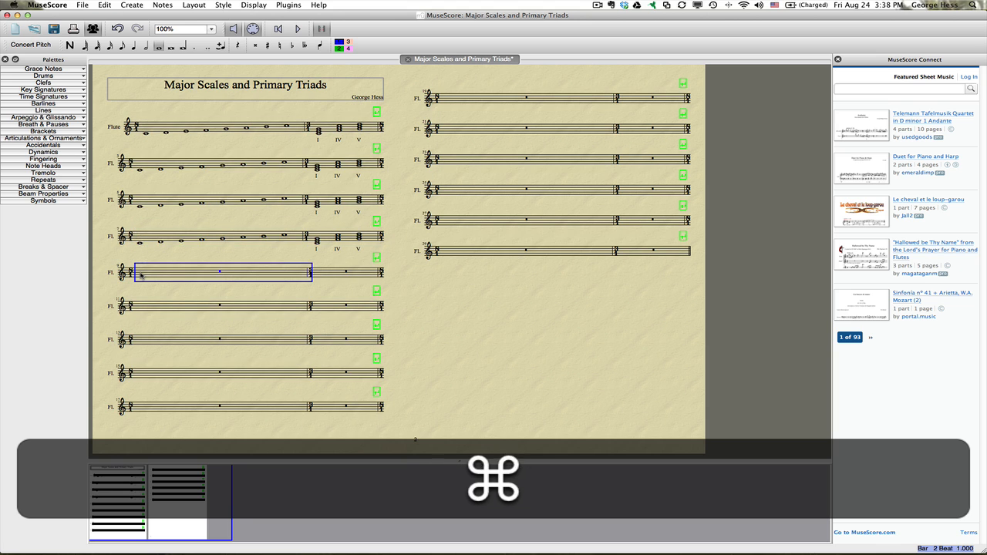
Paste the scale-and-triads line into each remaining staff down the page.
key("cmd+v")
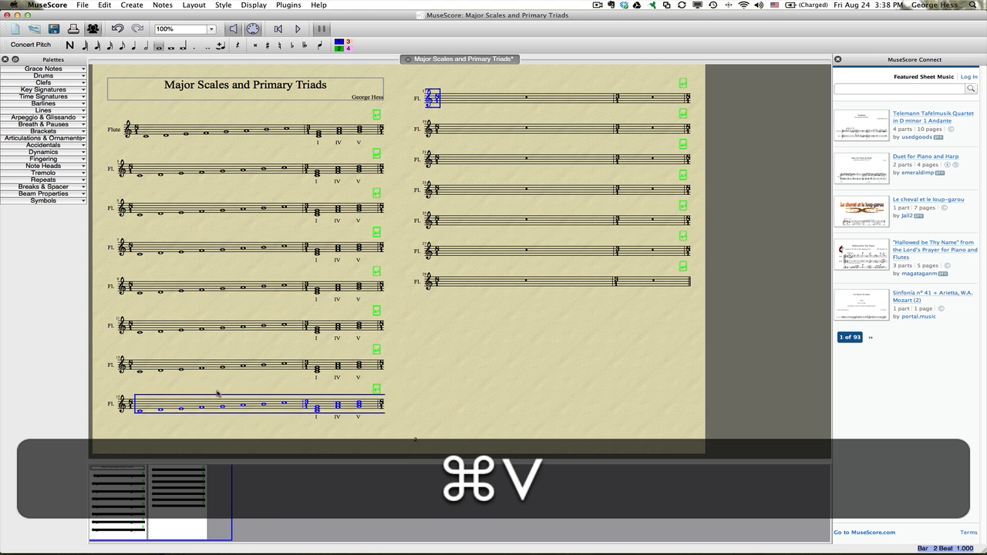
key("cmd+v")
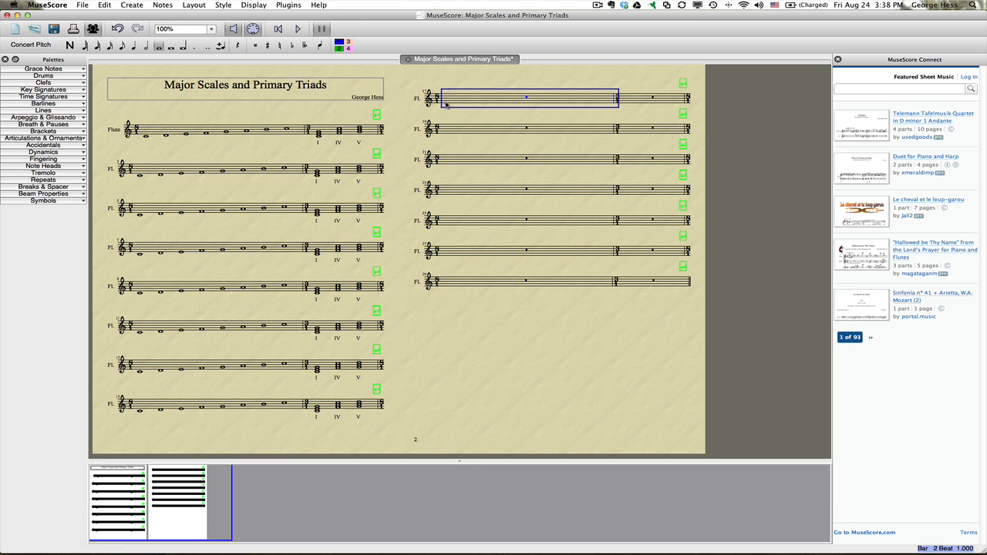
key("cmd+v")
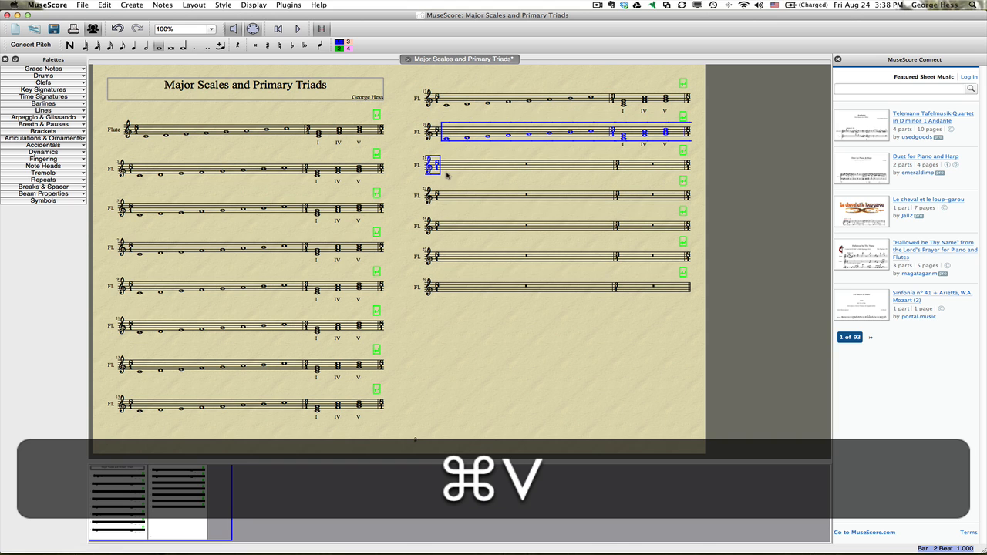
key("cmd+v")
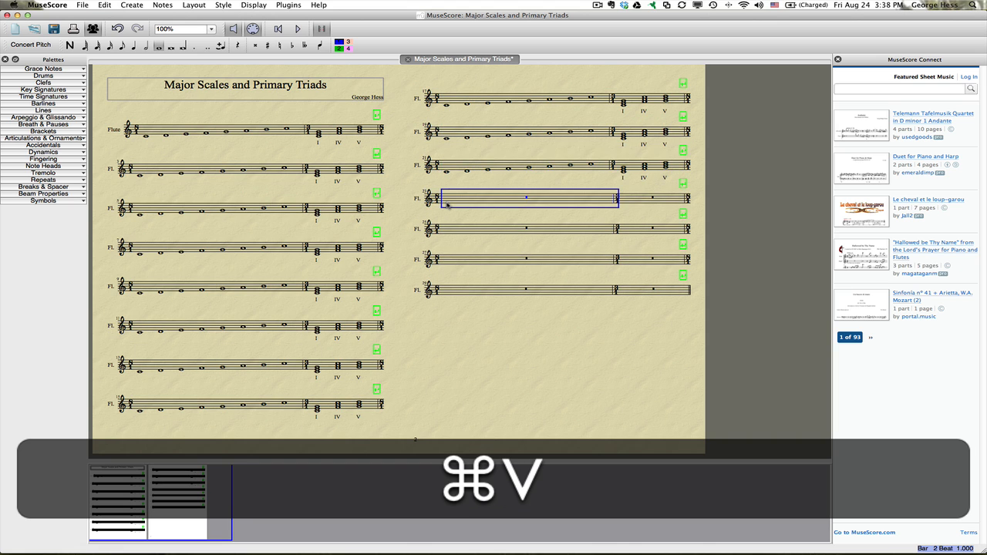
key("cmd+v")
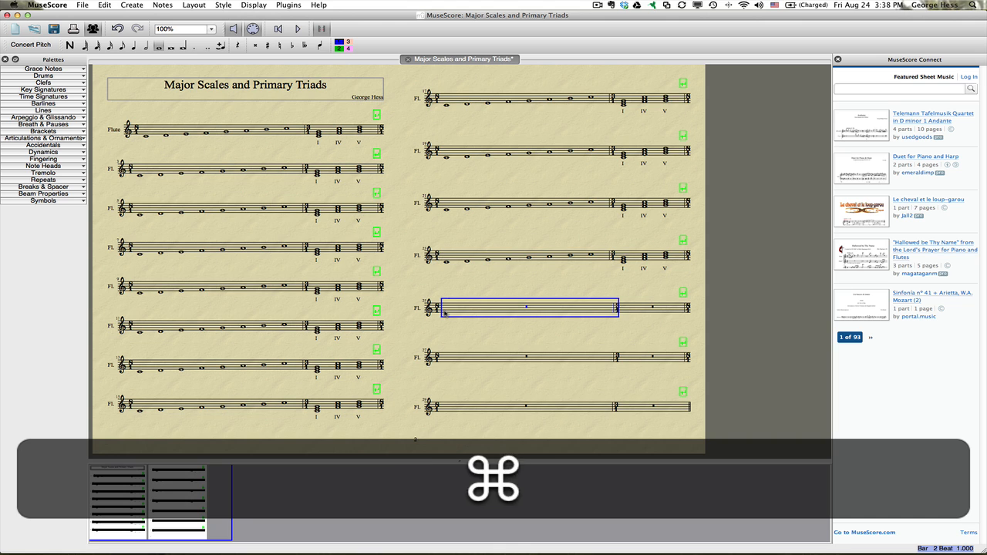
key("cmd+v")
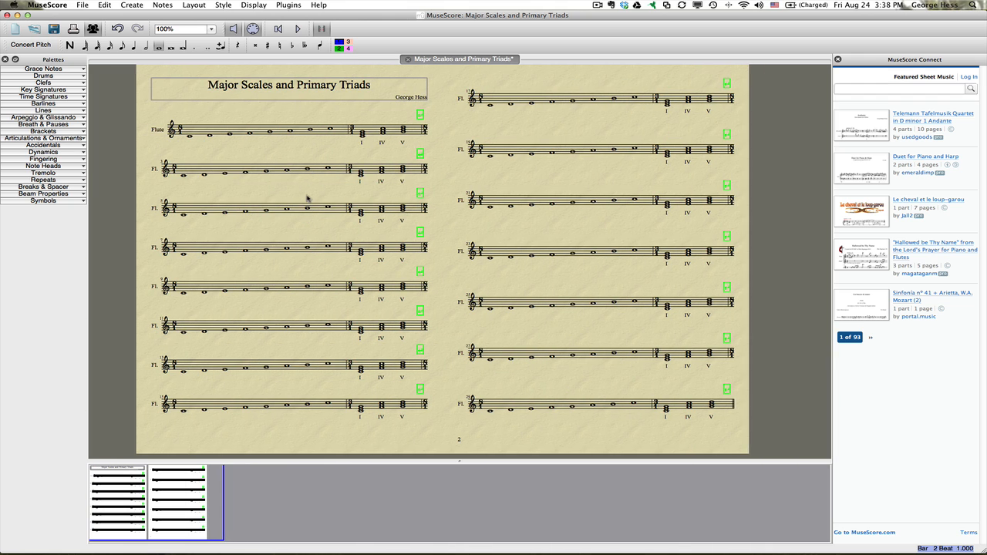
Transpose the second line up to G major without transposing chord names.
left_click(262, 168)
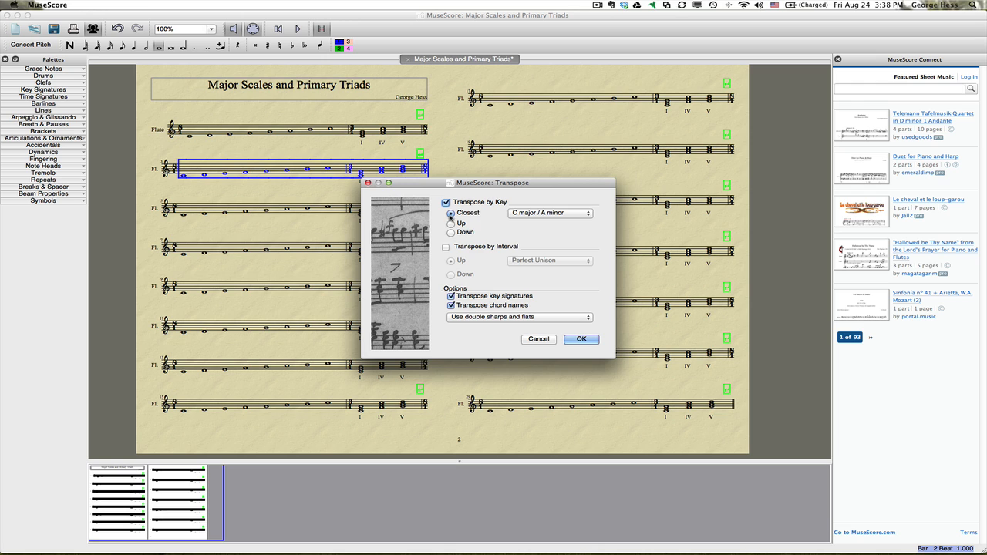
left_click(549, 213)
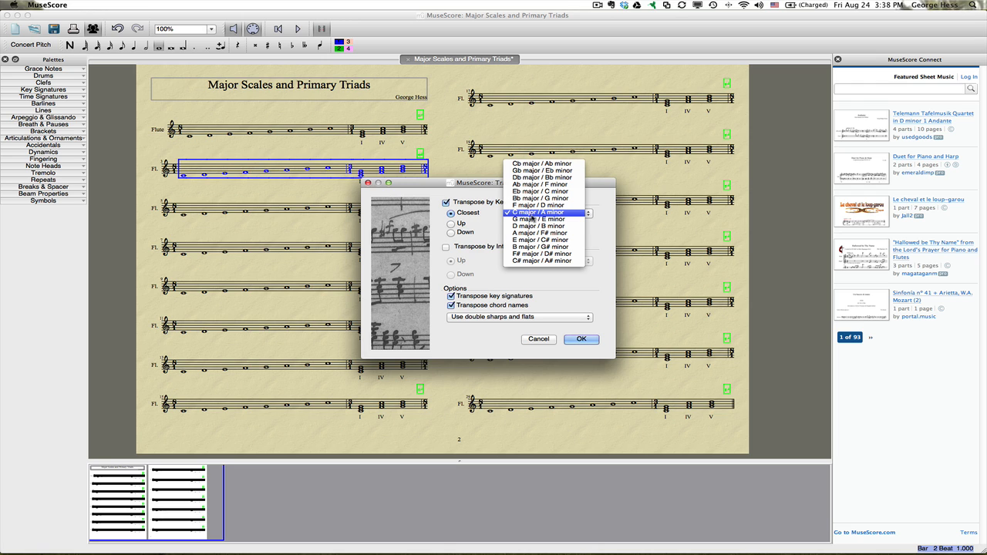
left_click(539, 219)
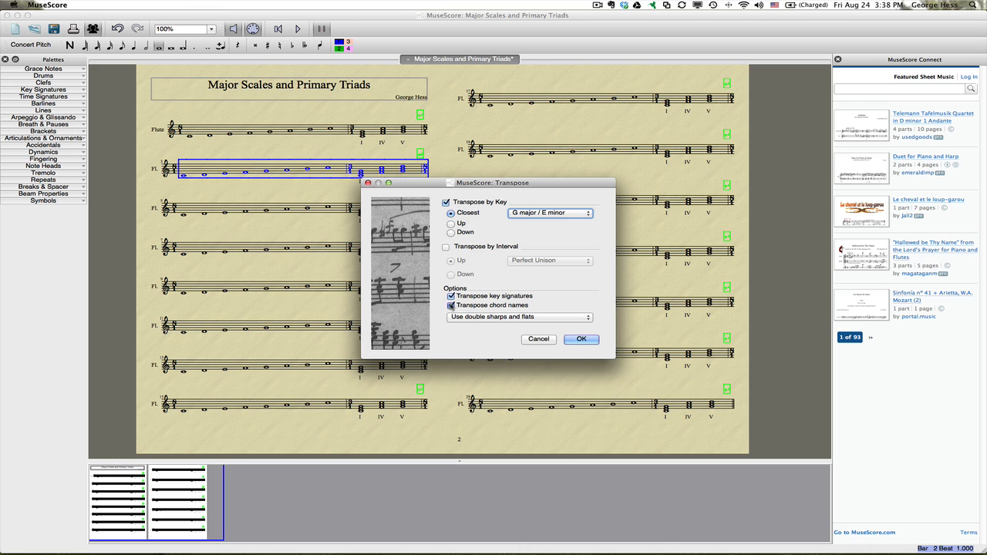
left_click(450, 305)
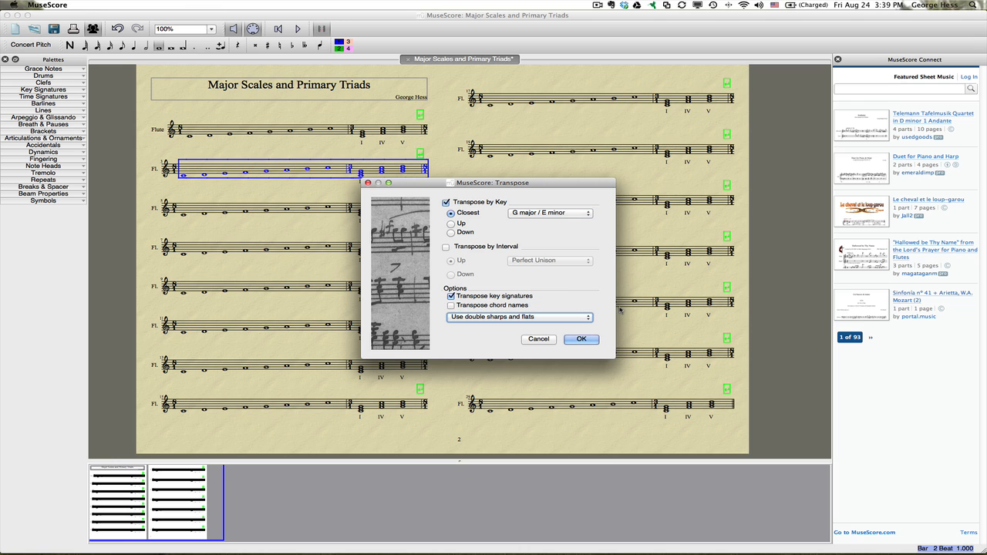
mouse_move(501, 204)
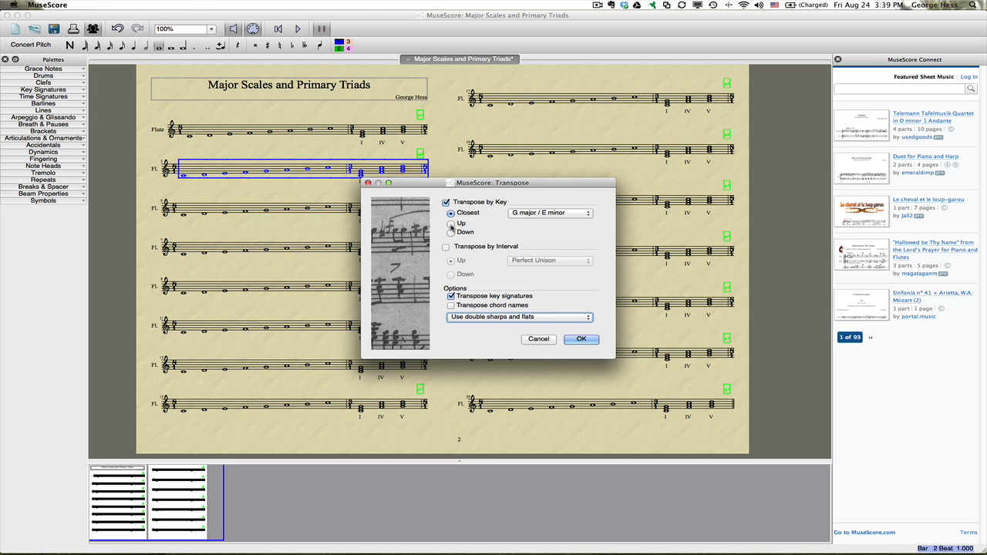
left_click(450, 223)
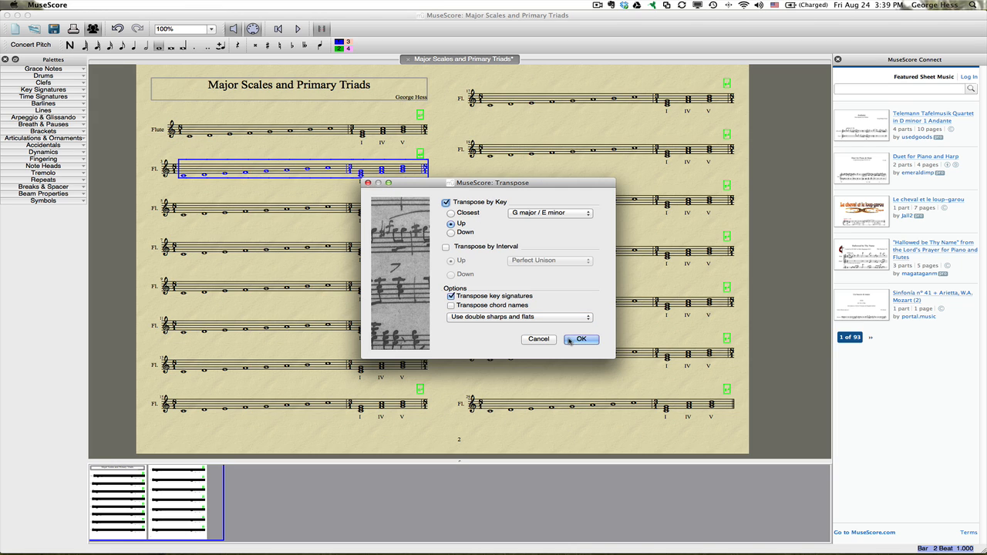
left_click(580, 339)
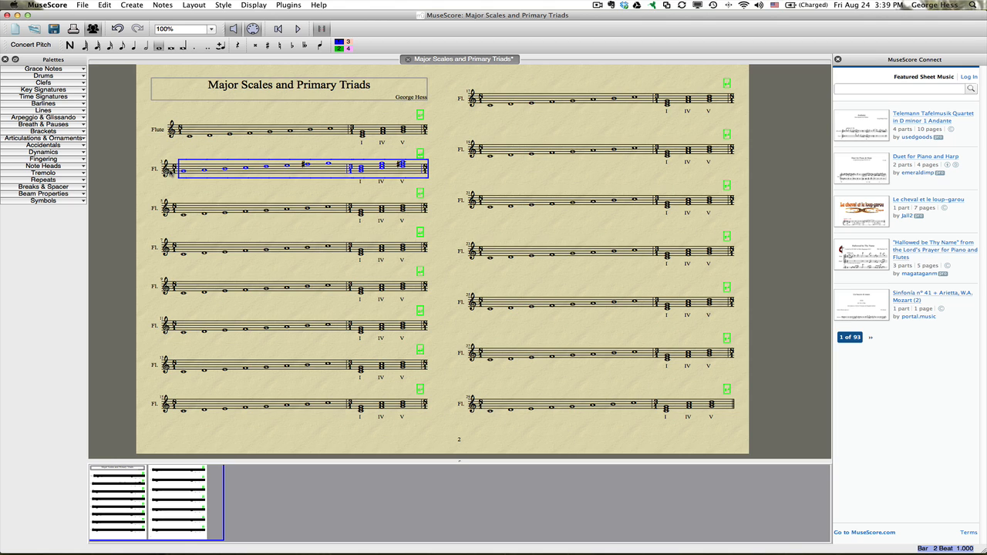
mouse_move(231, 394)
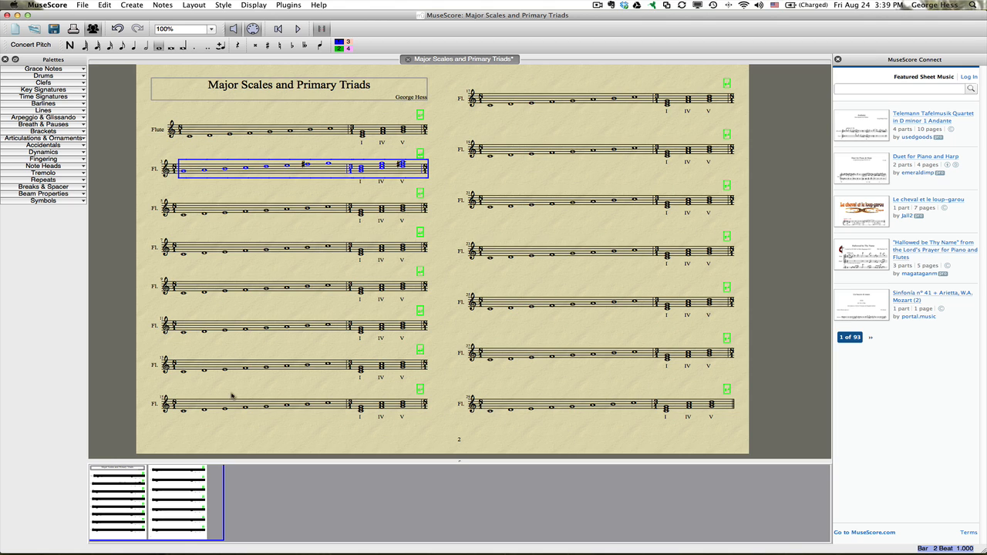
mouse_move(274, 407)
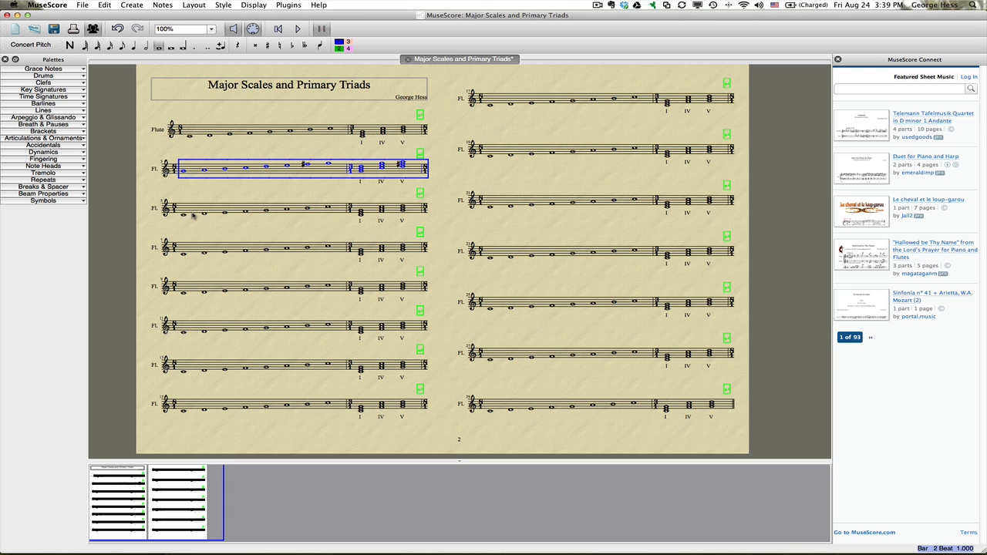
mouse_move(259, 214)
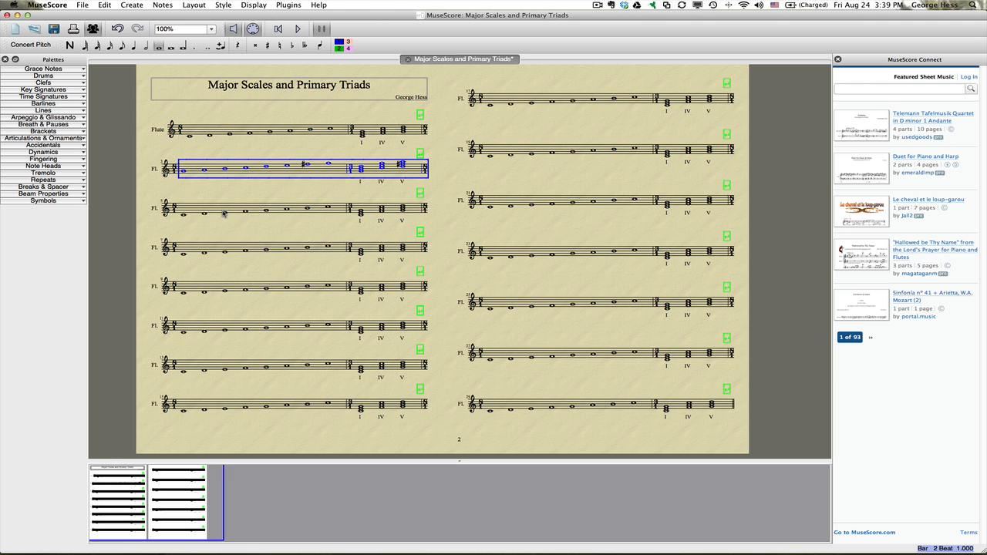
mouse_move(574, 463)
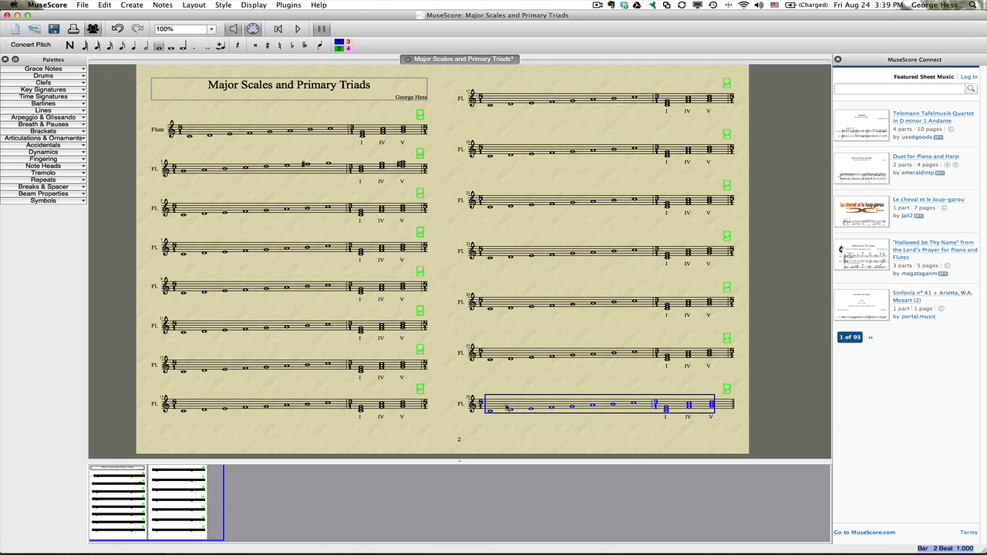
Undo the previous transposition and reopen the Transpose dialog for the staff.
key("cmd+z")
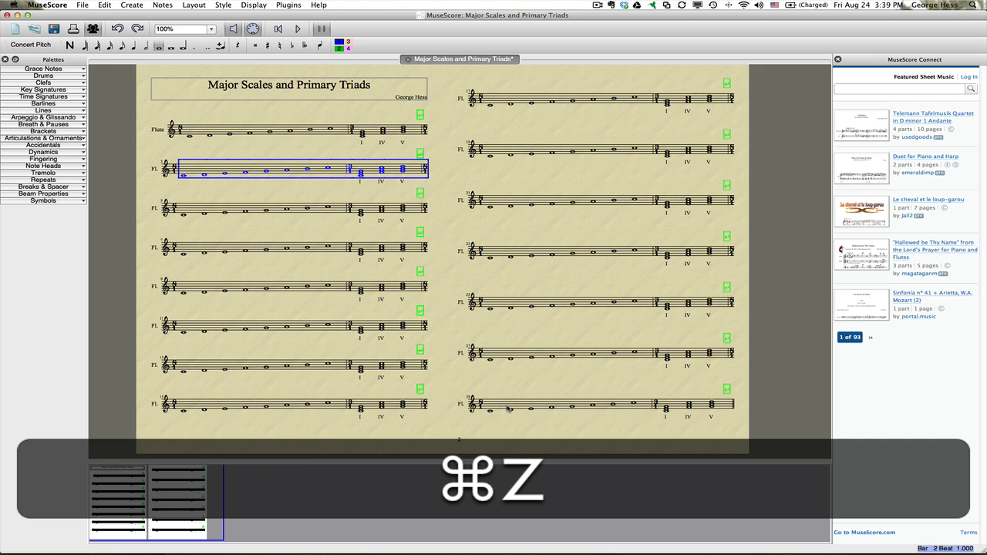
key("cmd+z")
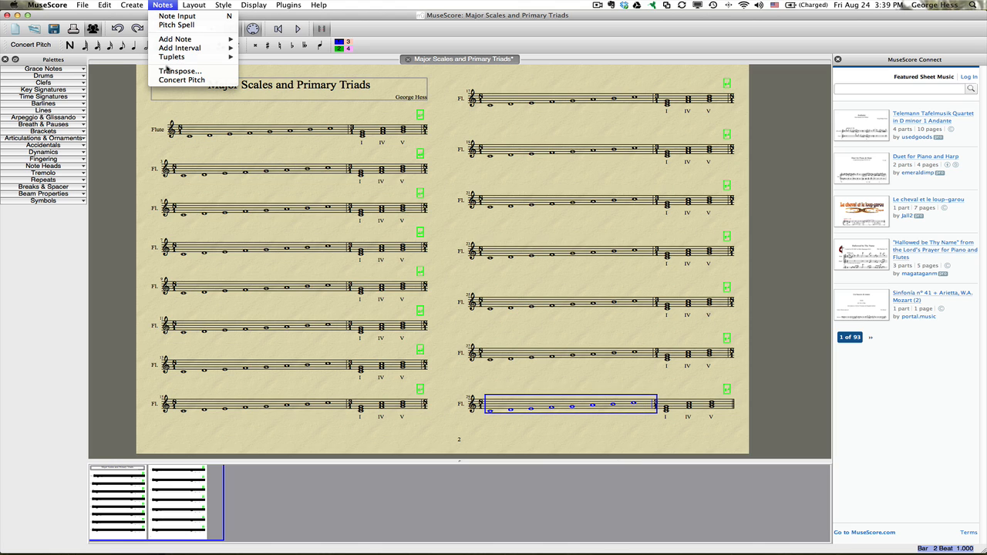
left_click(178, 71)
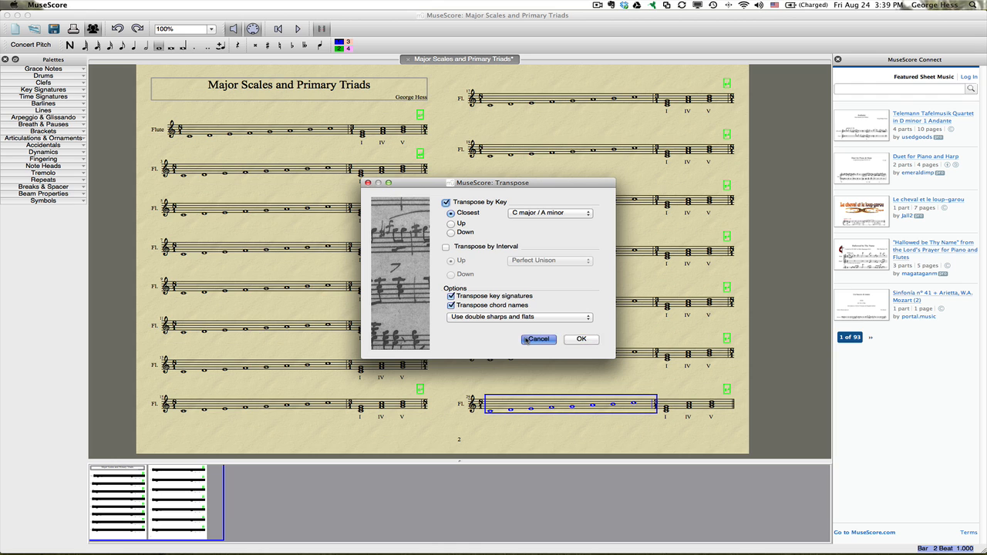
left_click(538, 340)
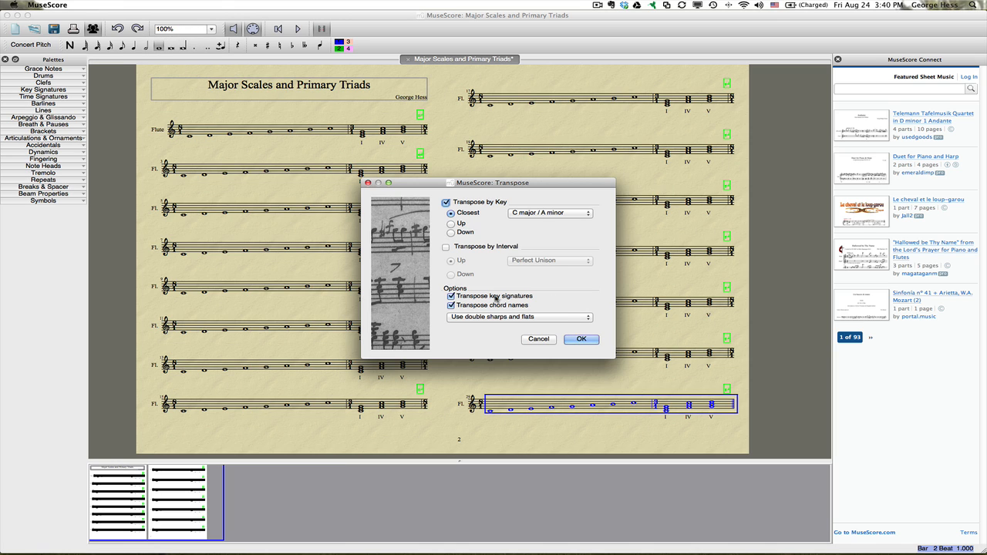
Transpose up a perfect fourth by interval, no key signatures, single sharps and flats only.
left_click(446, 247)
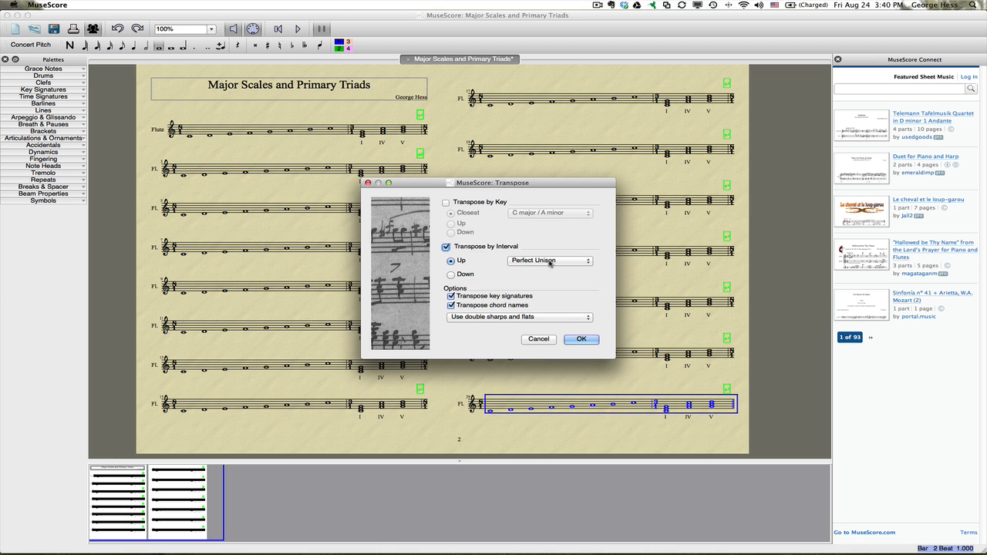
left_click(549, 259)
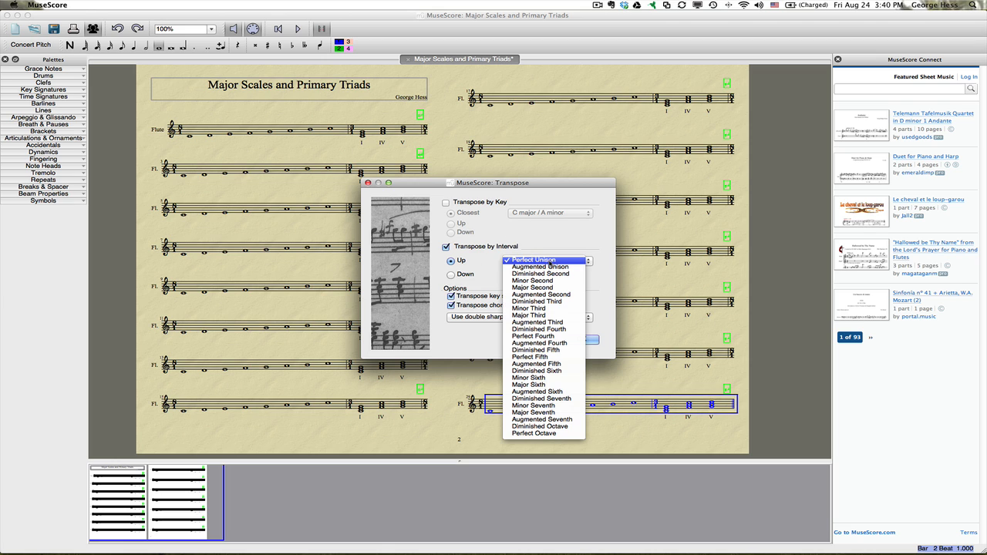
mouse_move(533, 337)
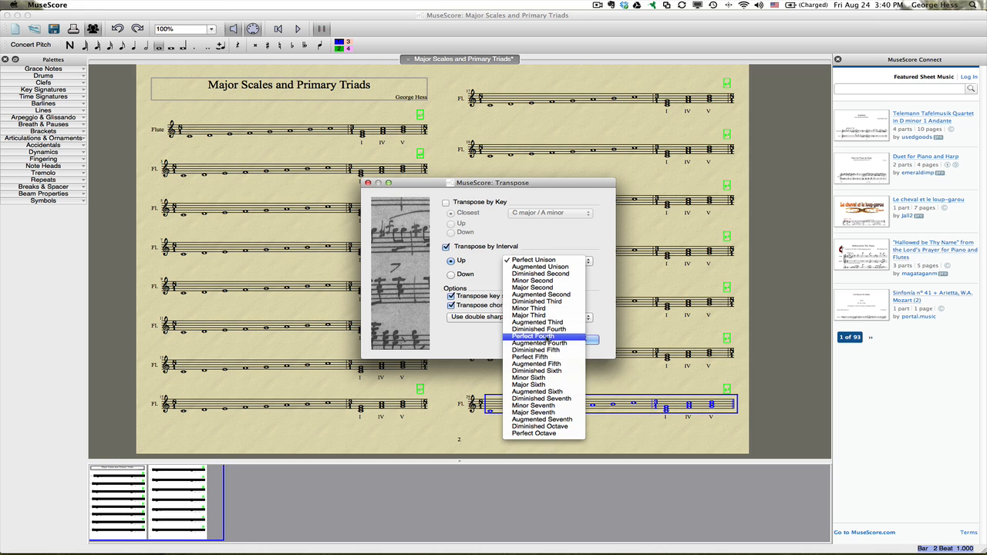
left_click(533, 336)
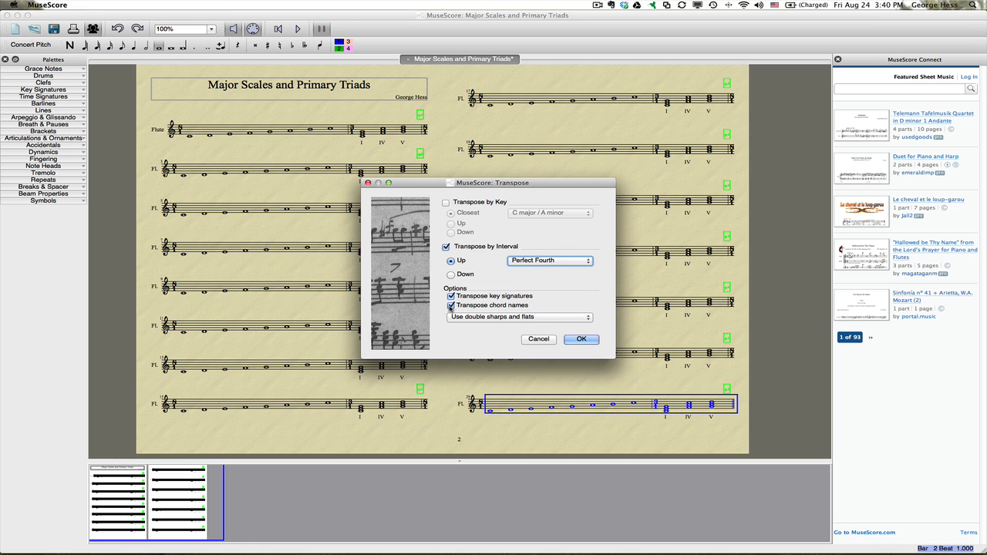
left_click(451, 306)
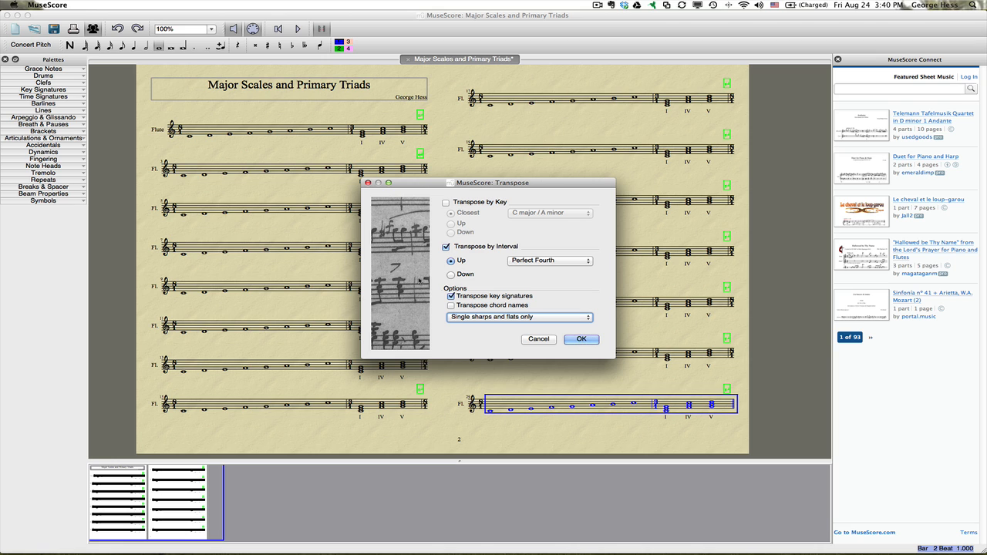
left_click(450, 296)
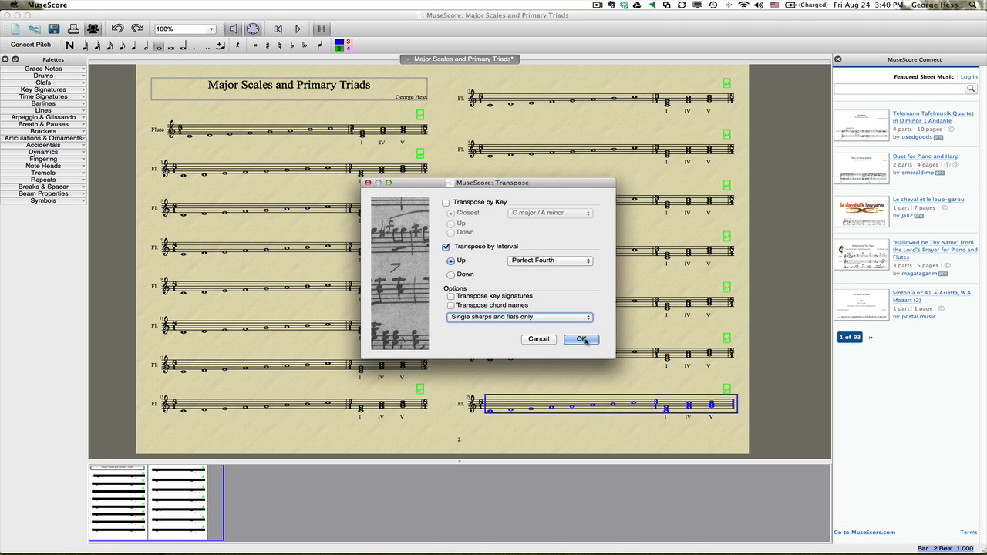
left_click(581, 339)
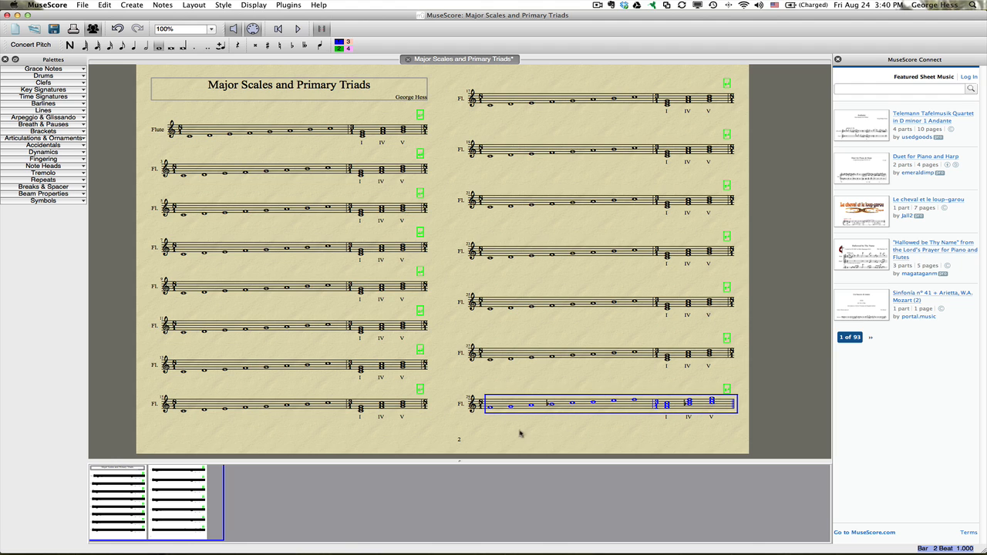
mouse_move(488, 413)
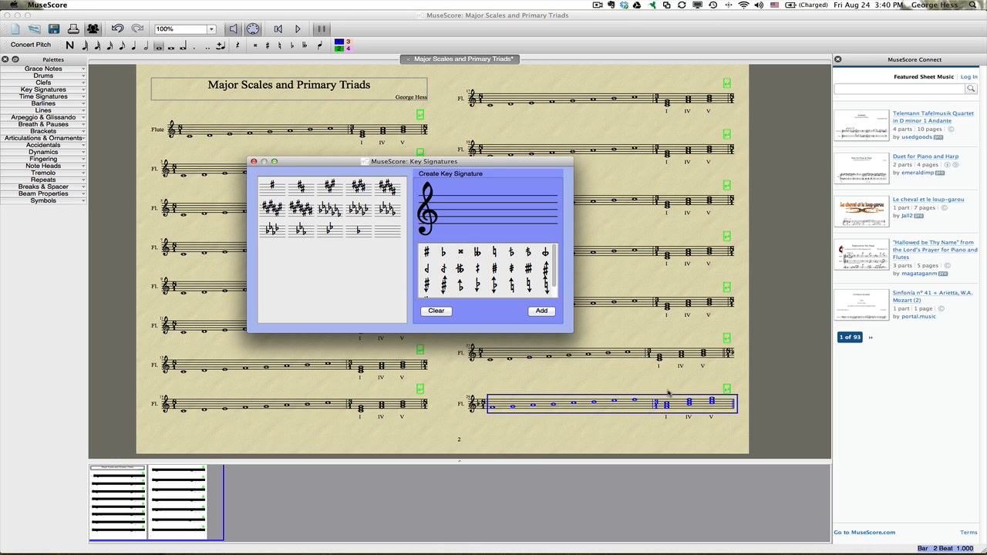
Show the Key Signatures palette from the Display menu.
left_click(255, 162)
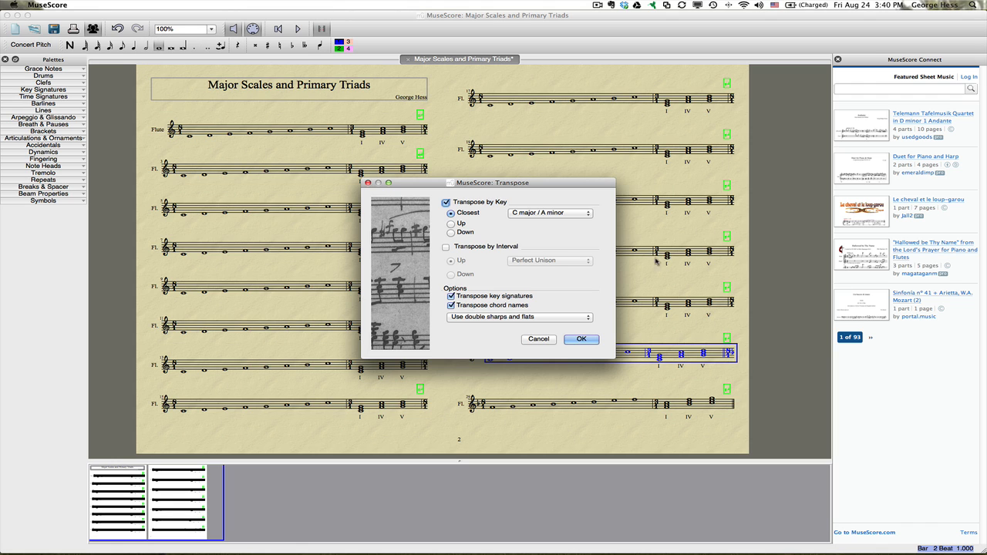
mouse_move(605, 245)
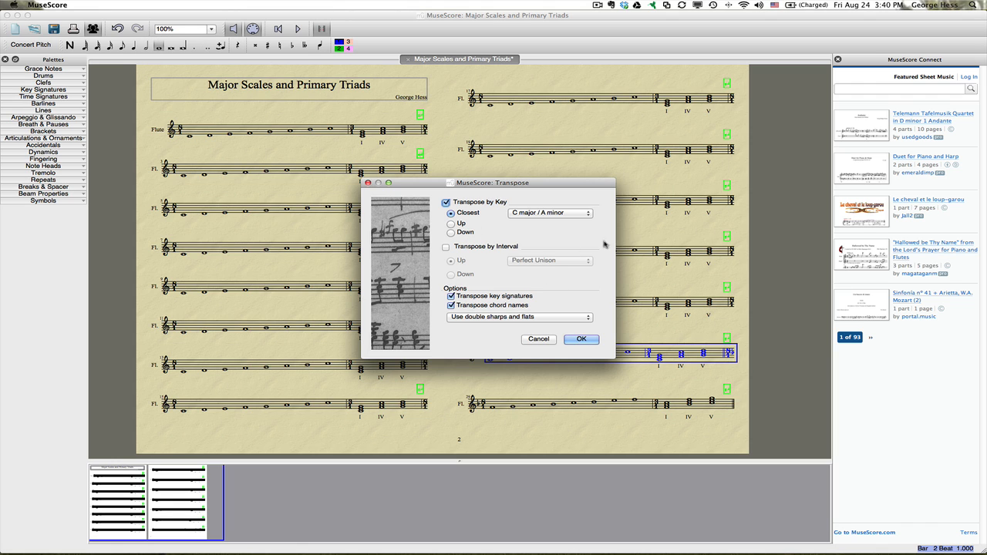
mouse_move(475, 232)
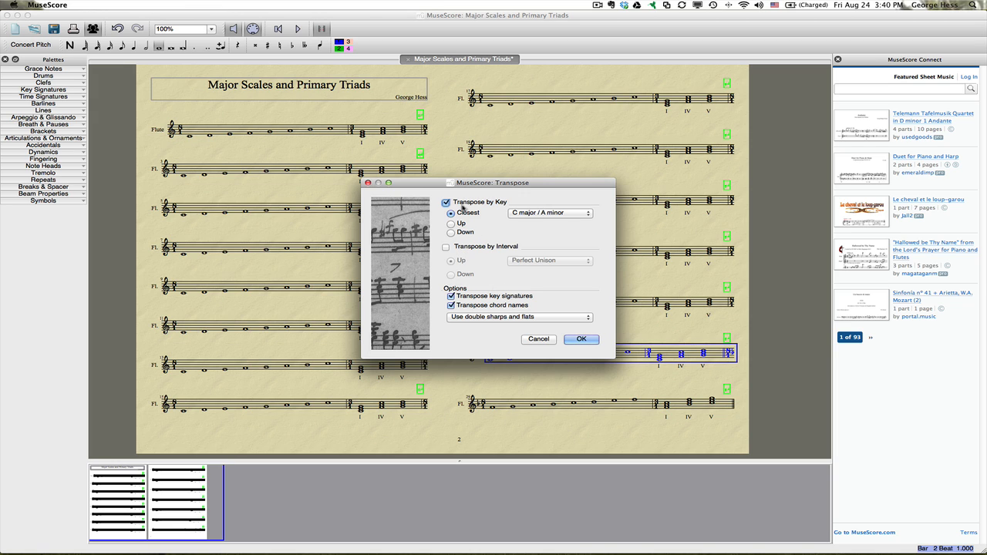
mouse_move(518, 233)
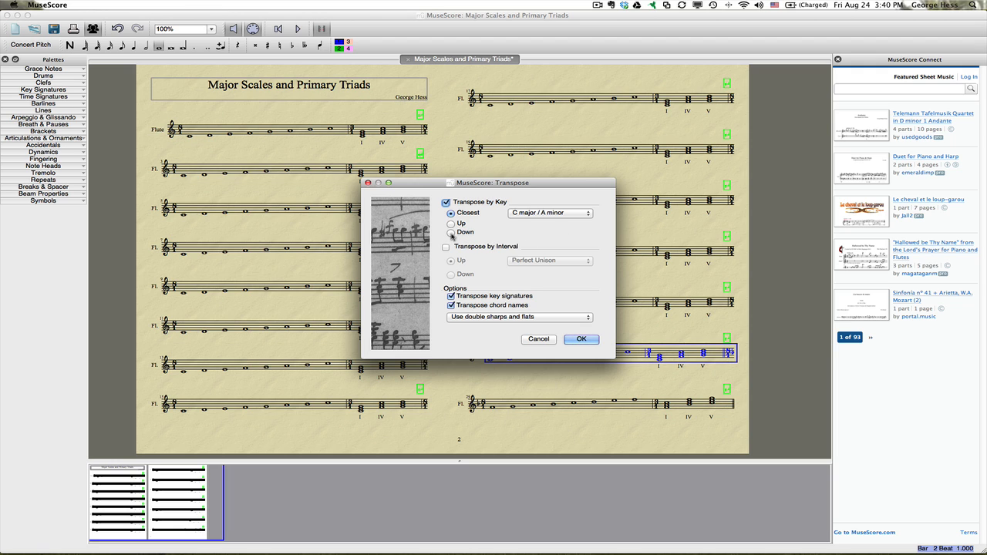
Transpose the selected staff down a major second by interval and confirm.
left_click(446, 247)
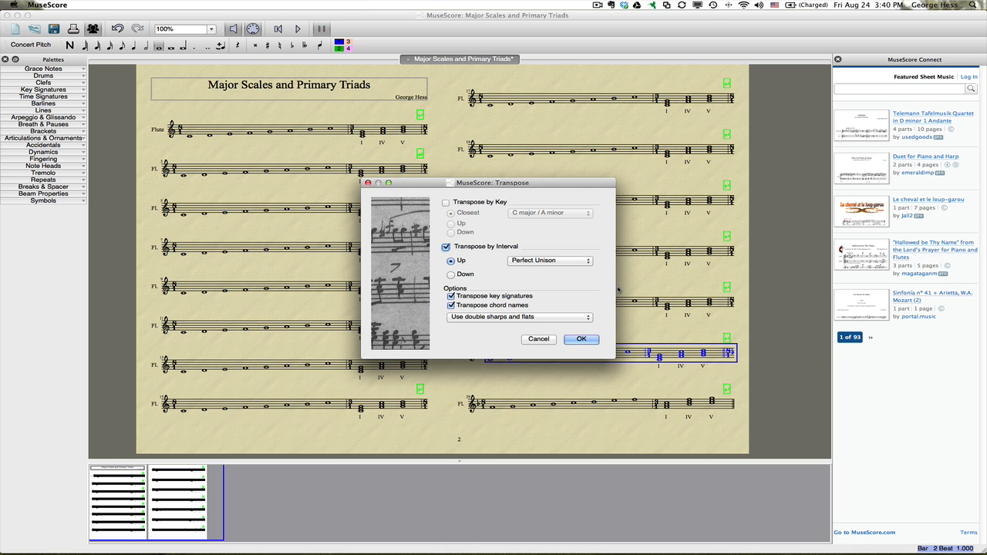
mouse_move(542, 265)
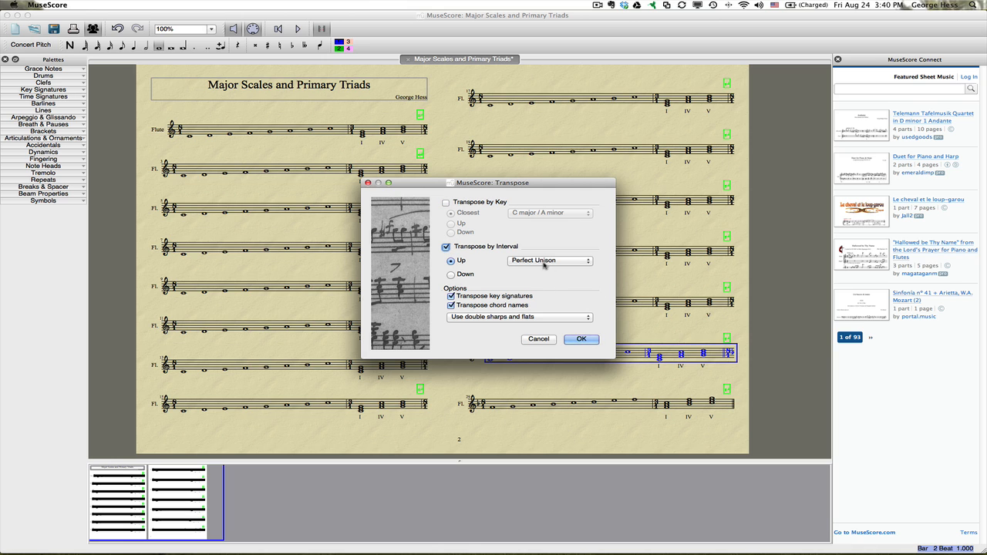
left_click(549, 259)
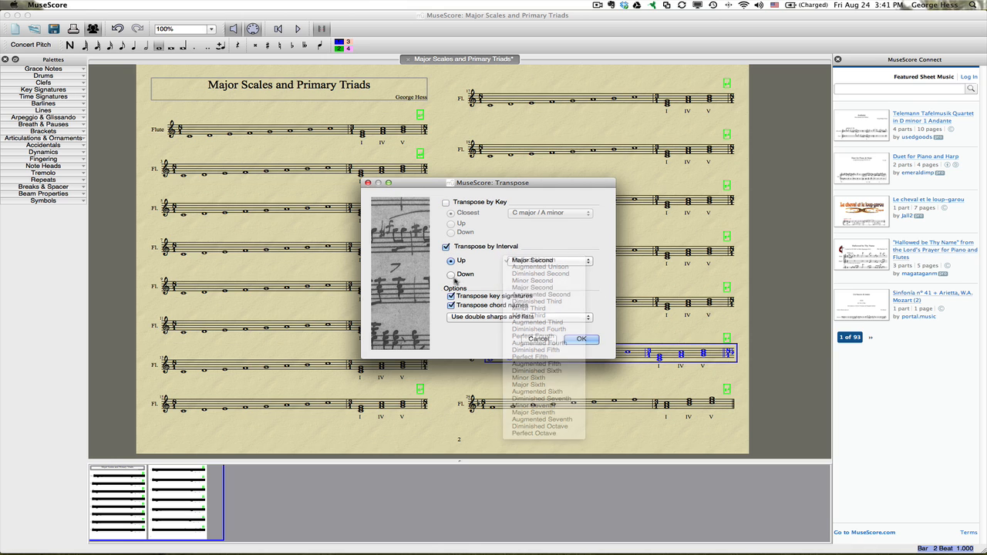
left_click(450, 274)
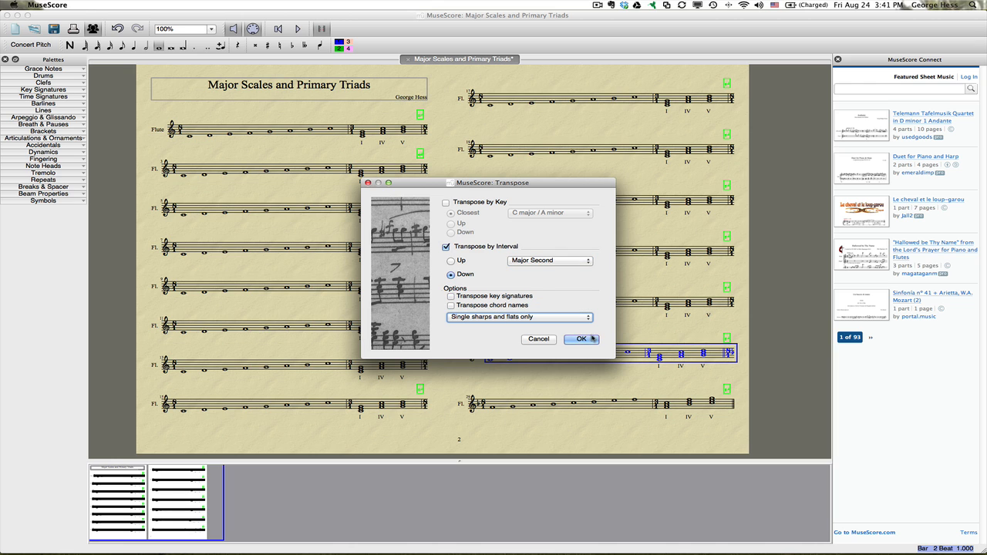
left_click(579, 339)
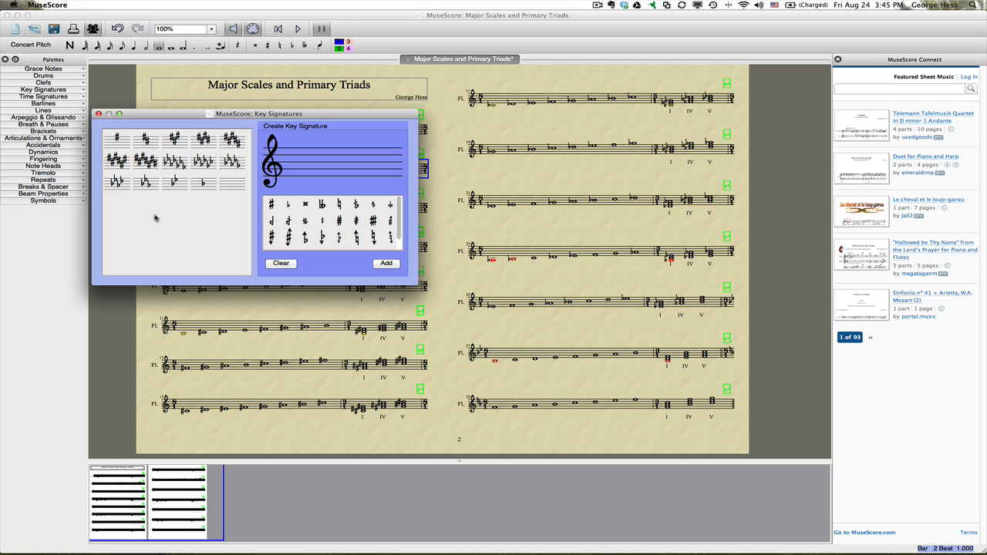
Drop matching key signatures onto the staves' first measures, then close the palette.
left_click(555, 301)
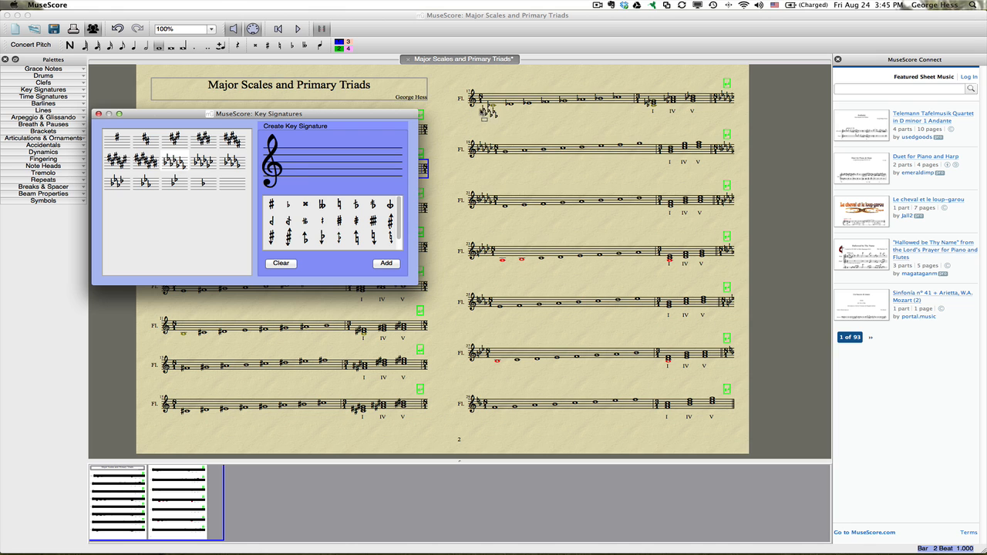
left_click_drag(254, 114, 669, 86)
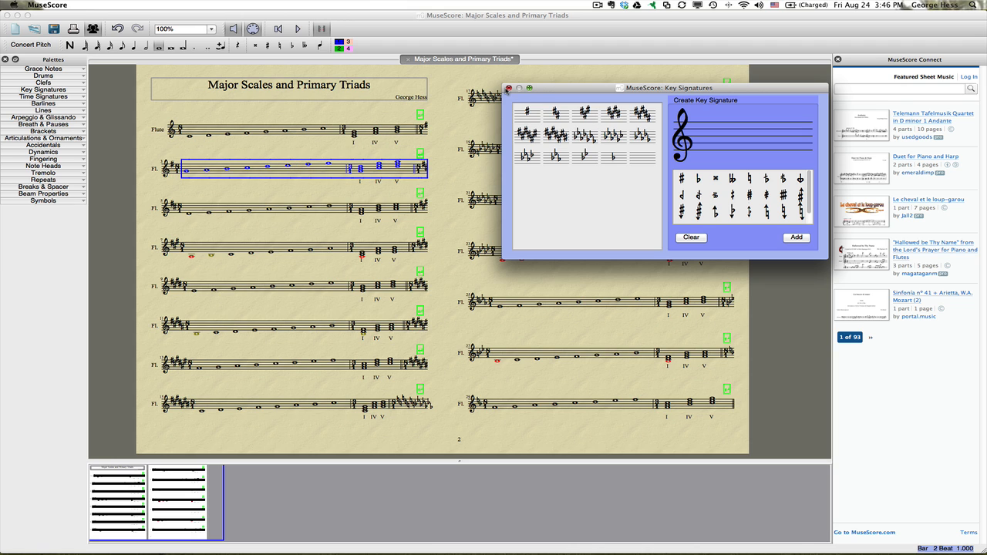
left_click(509, 88)
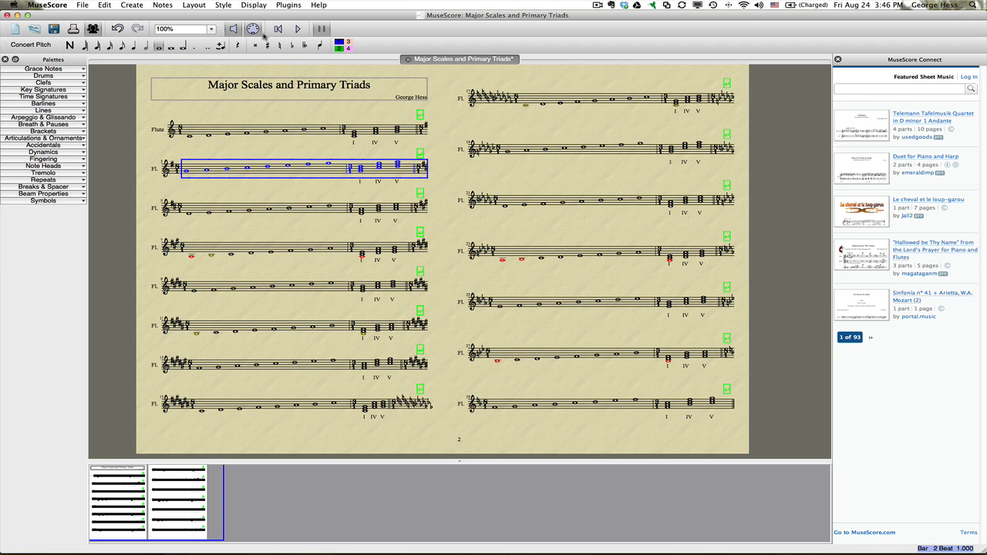
In the Page style settings, disable courtesy key signatures and enable key signatures on every system.
left_click(222, 5)
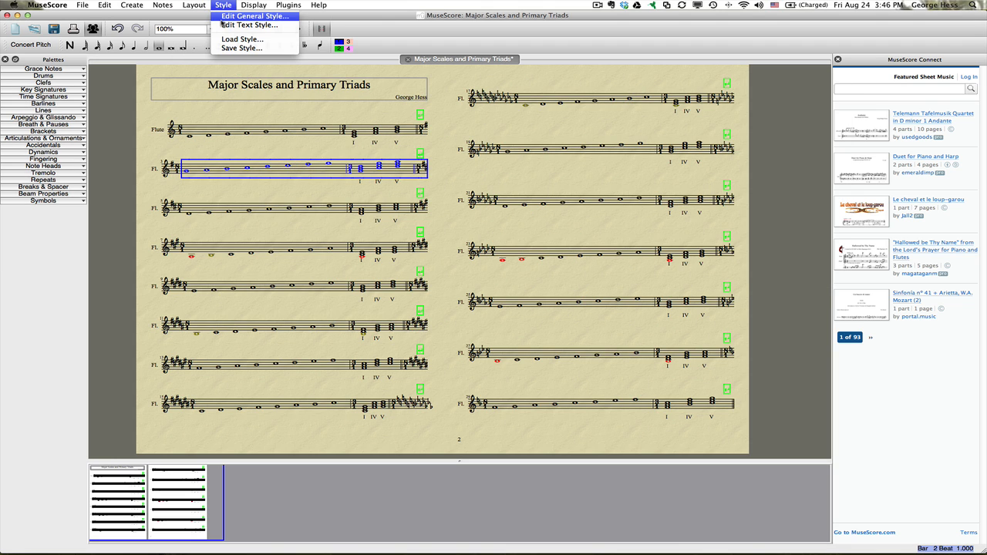
left_click(255, 15)
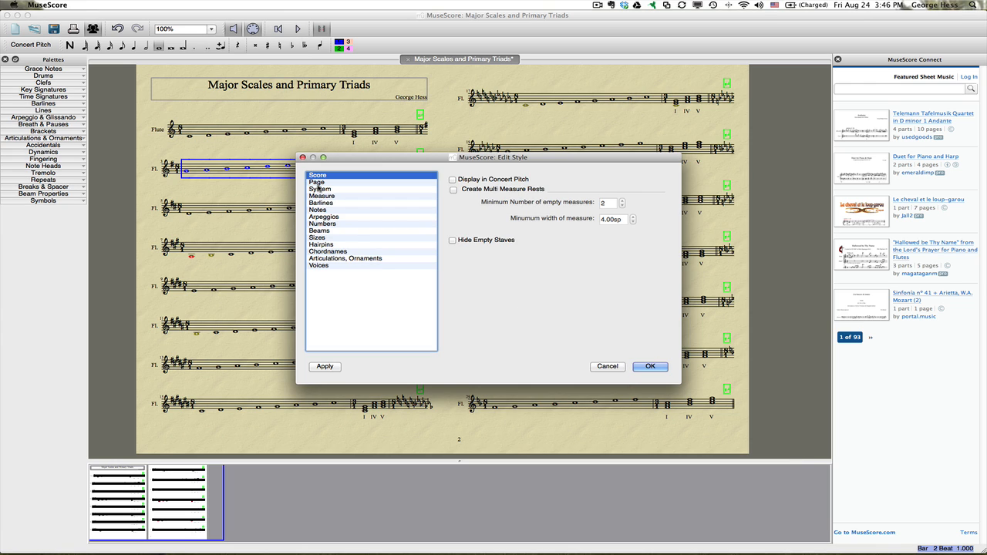
left_click(316, 182)
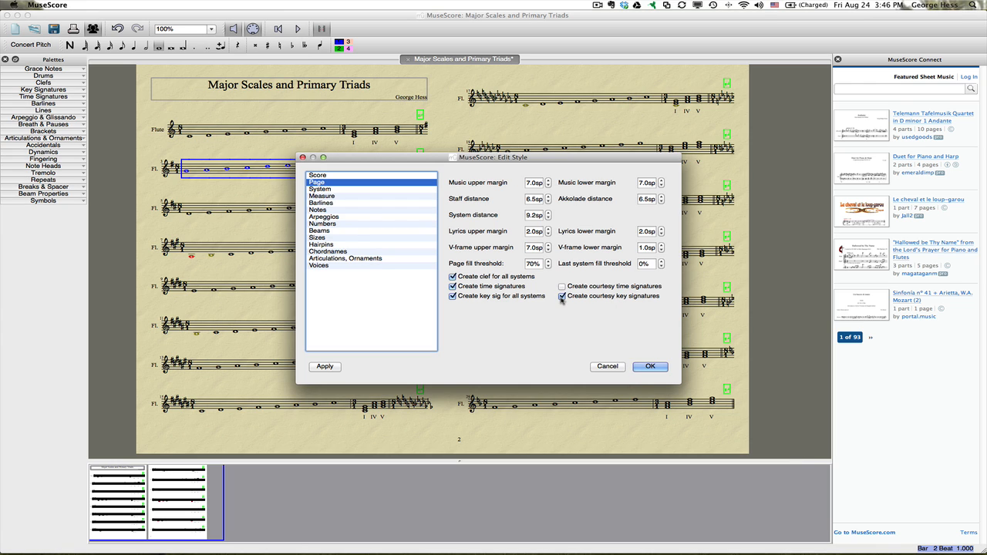
left_click(561, 296)
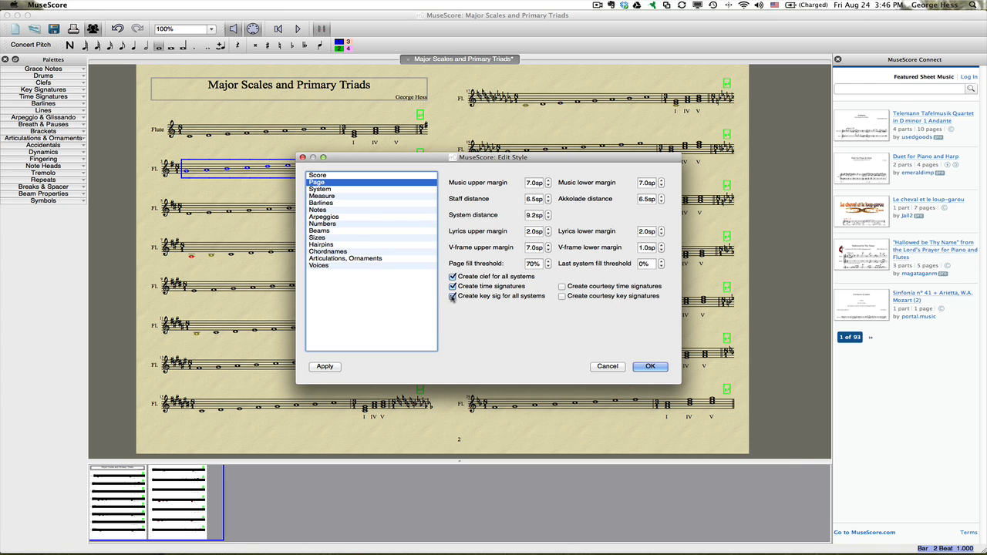
left_click(453, 285)
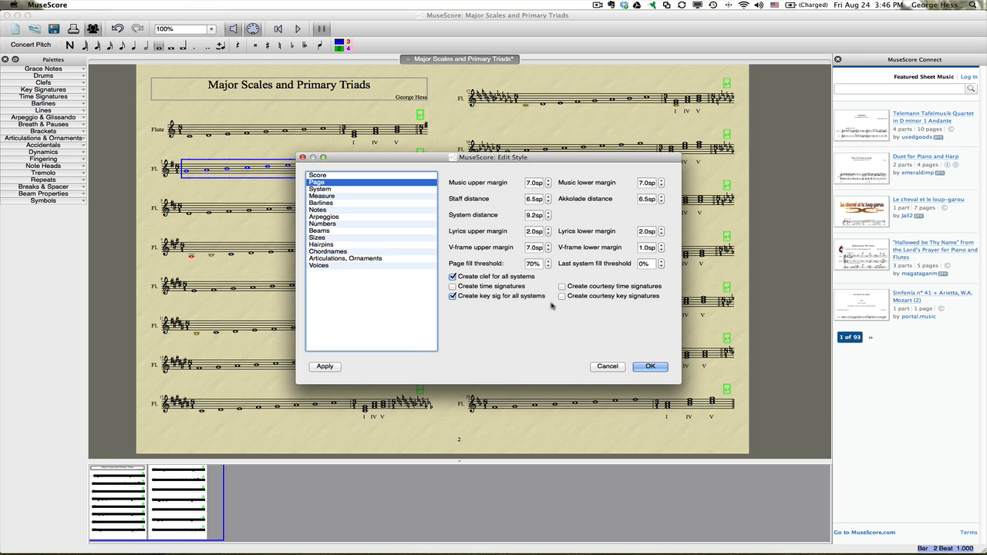
mouse_move(551, 305)
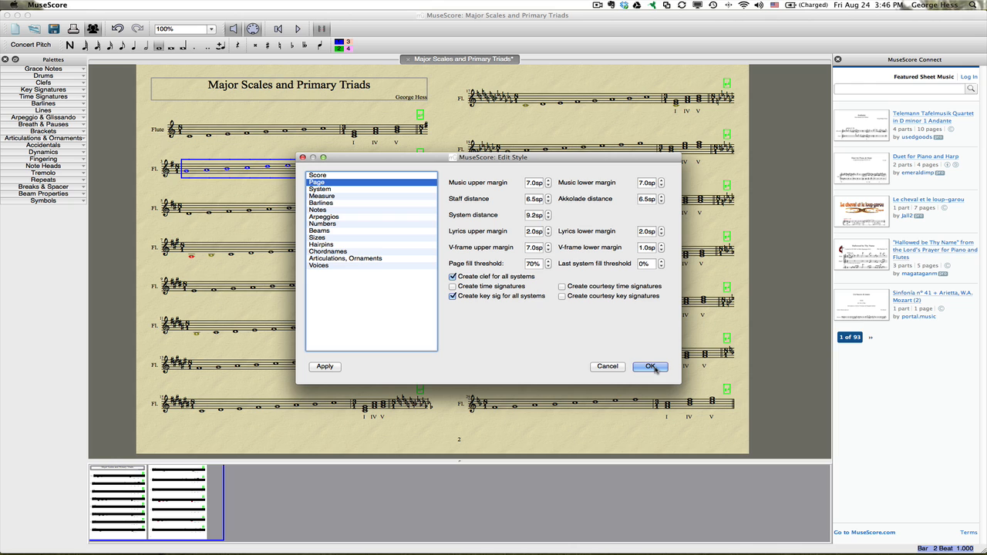
left_click(647, 367)
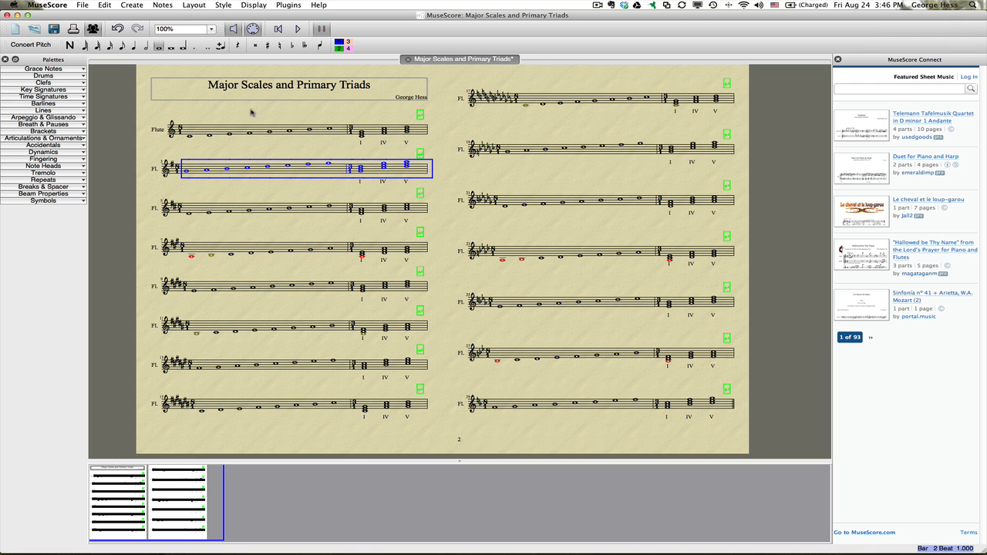
mouse_move(704, 173)
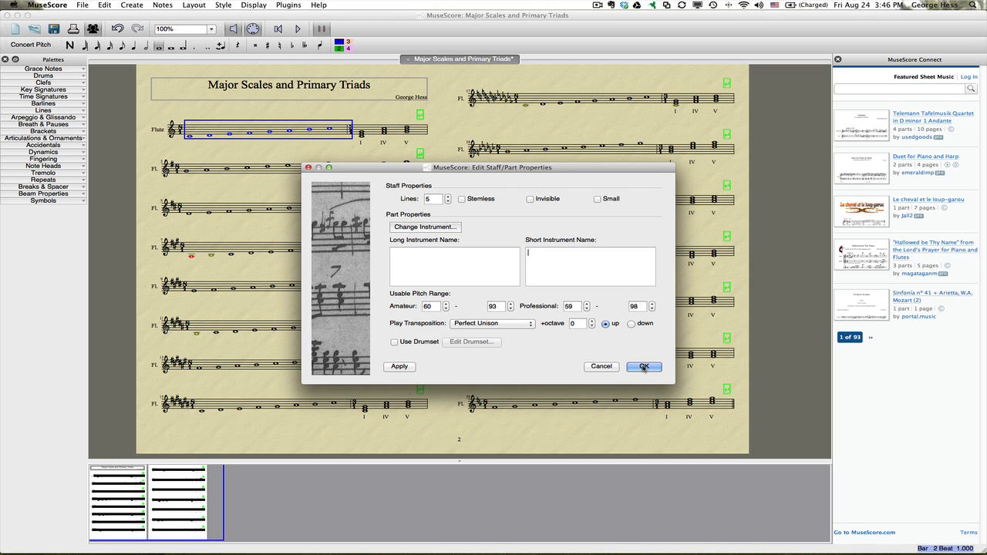
Confirm Staff Properties with the flute long and short names cleared.
left_click(643, 367)
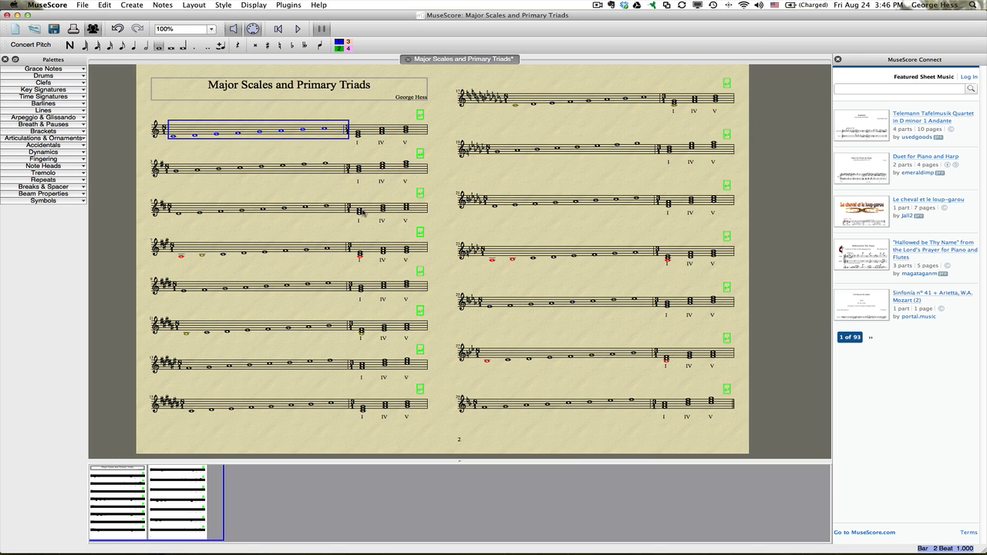
mouse_move(223, 148)
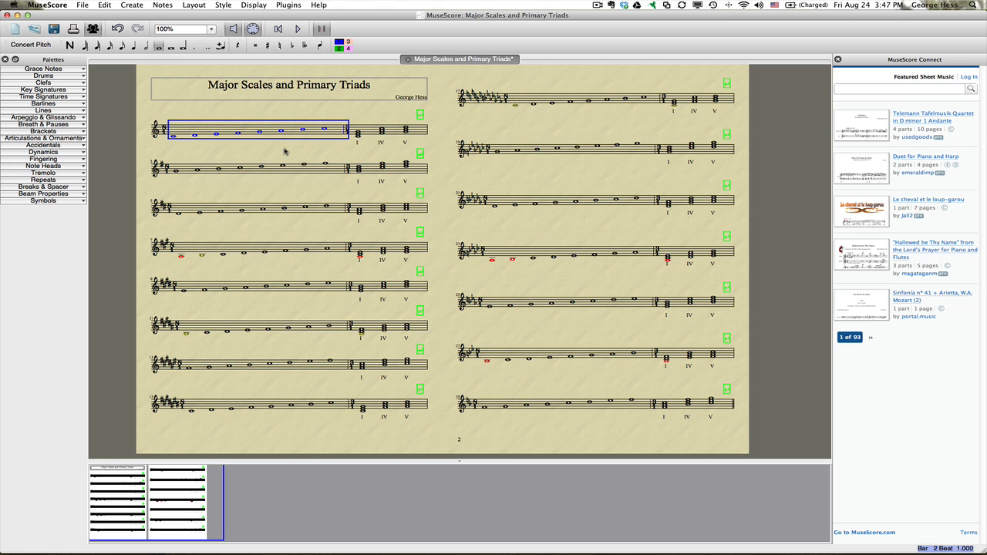
mouse_move(517, 114)
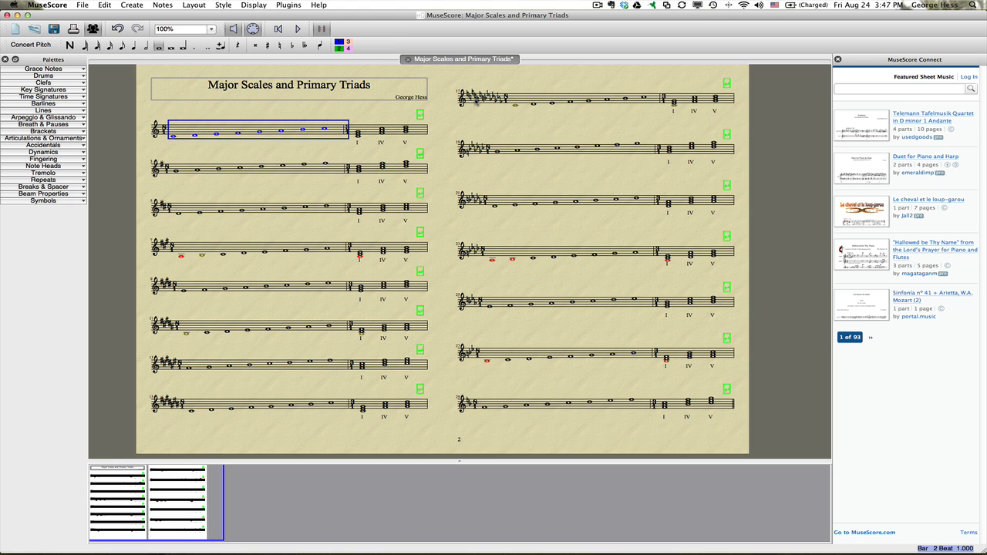
Set the opening time signatures on several staves invisible via the context menu.
right_click(470, 96)
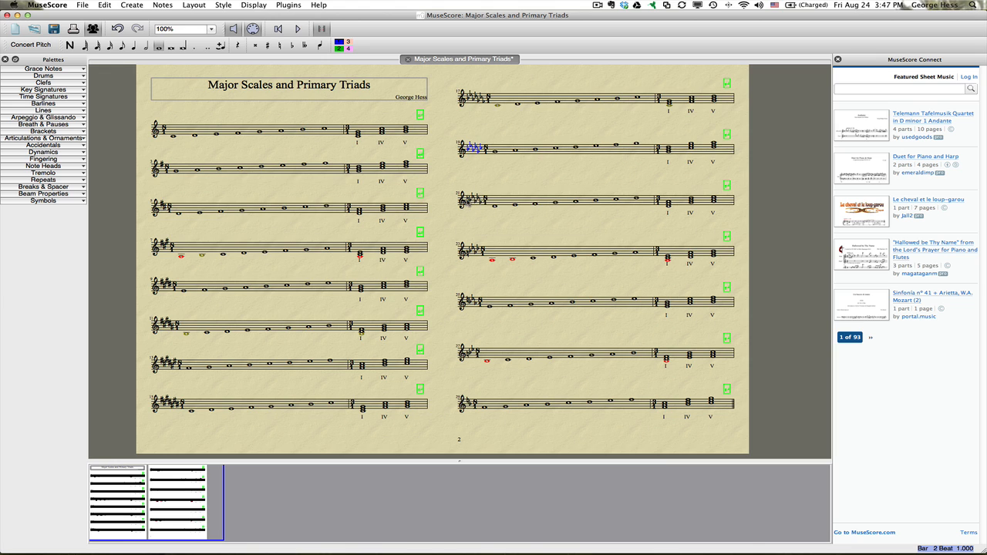
left_click(462, 202)
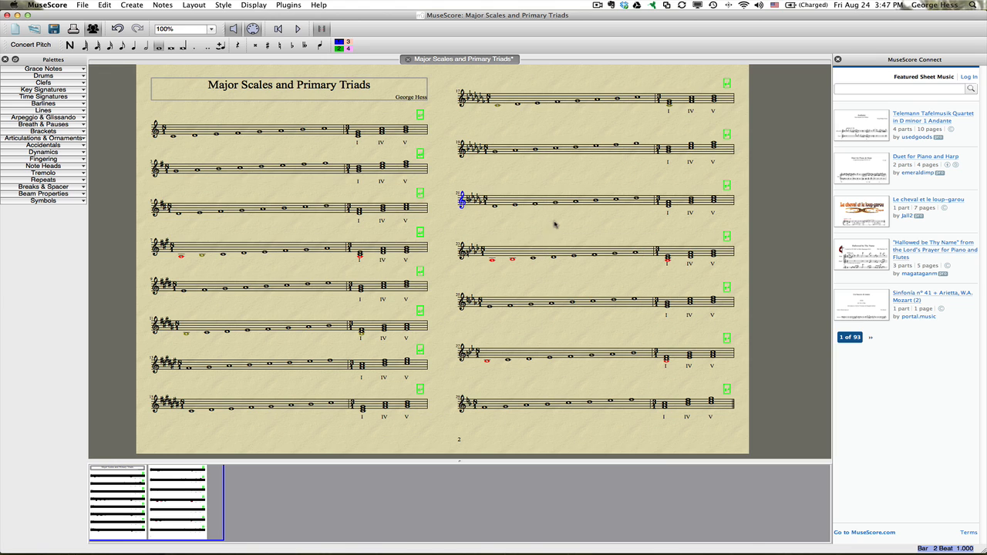
right_click(462, 202)
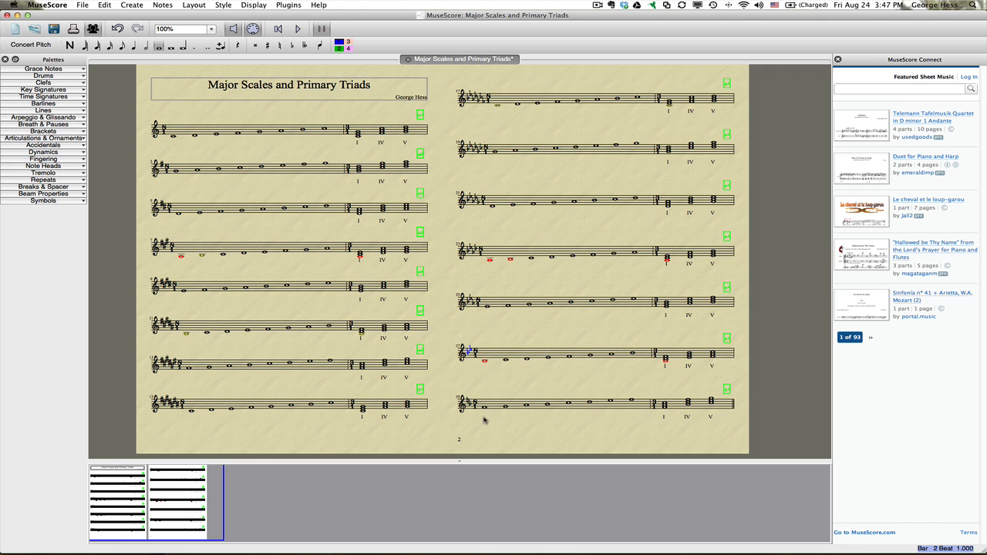
right_click(469, 403)
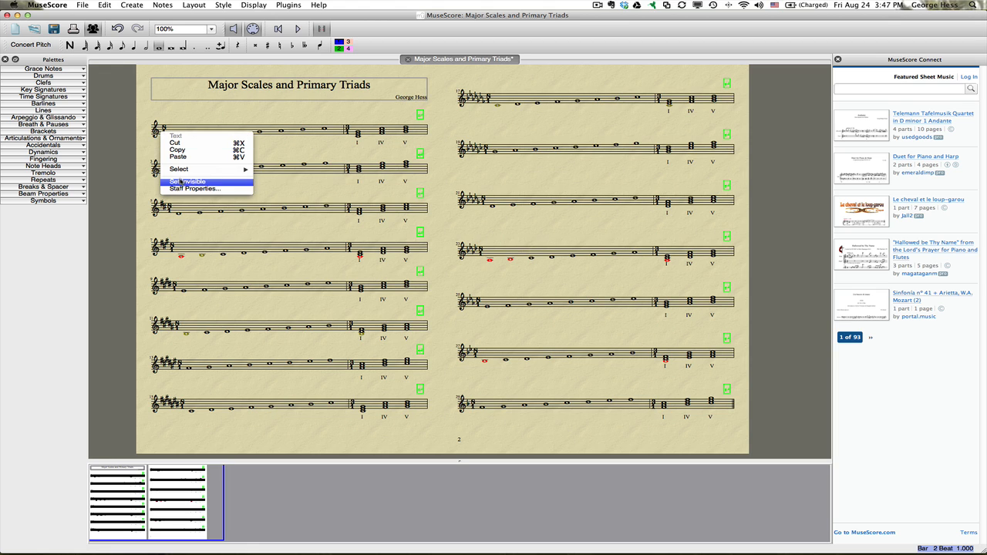
left_click(188, 182)
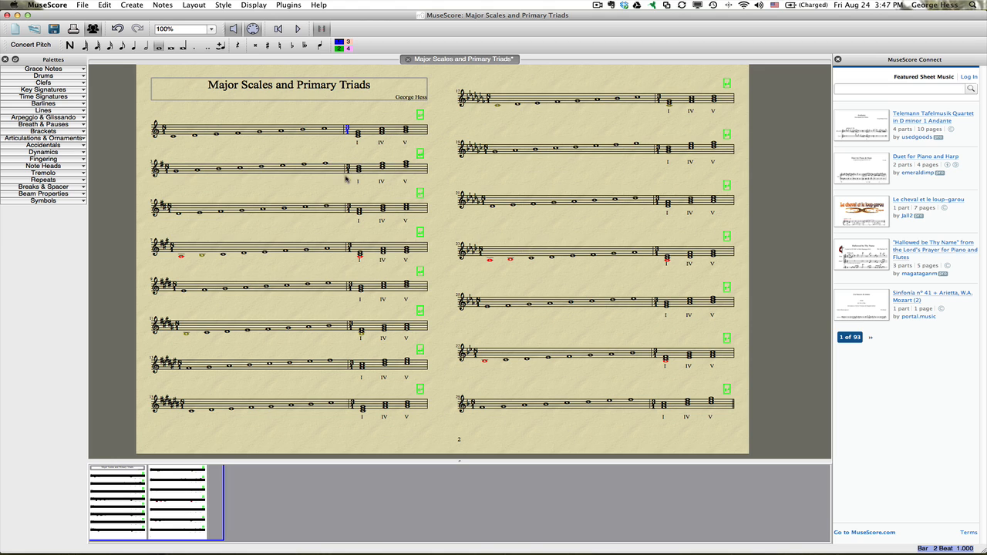
Hide the remaining unwanted marks on the top staff and the first staff's opening sign.
left_click(167, 168)
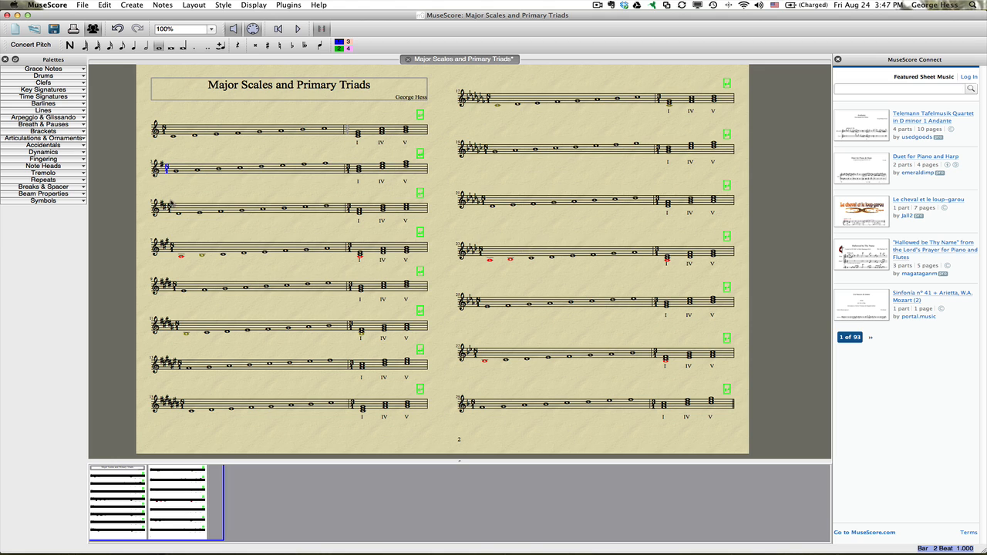
right_click(167, 167)
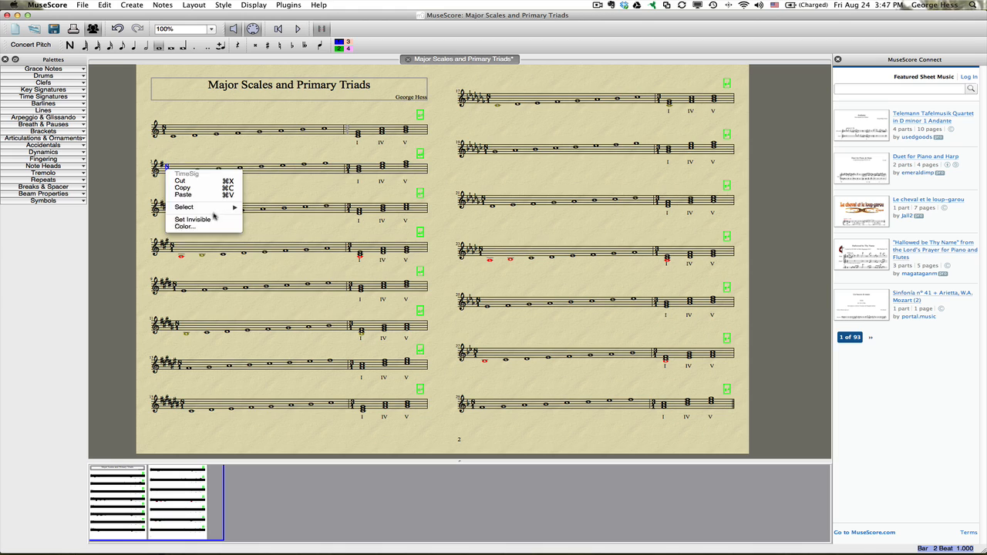
left_click(185, 225)
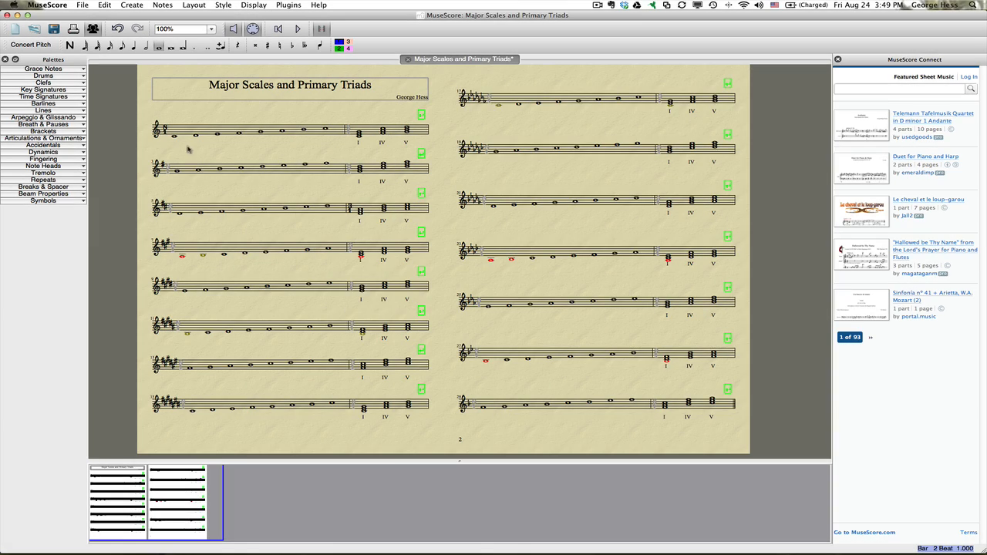
right_click(163, 126)
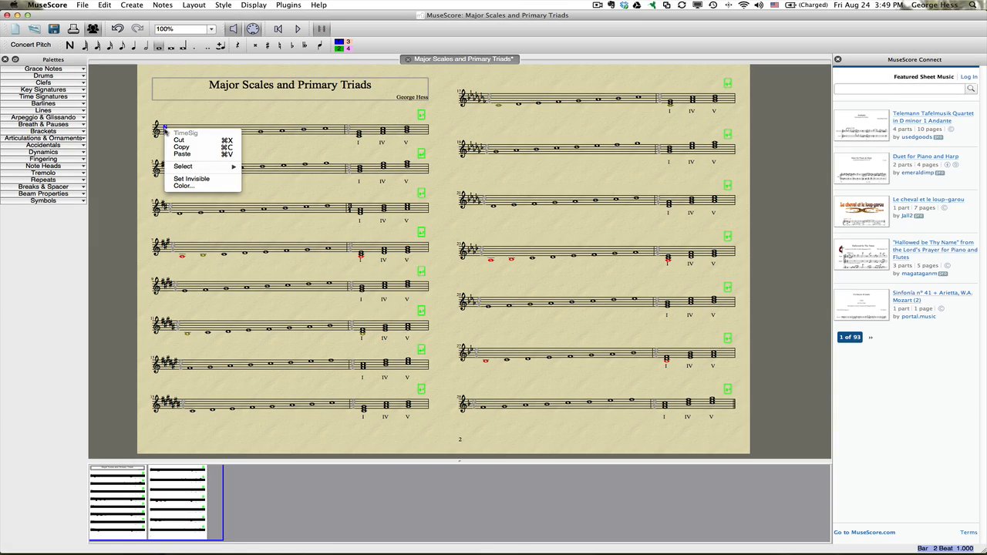
left_click(250, 114)
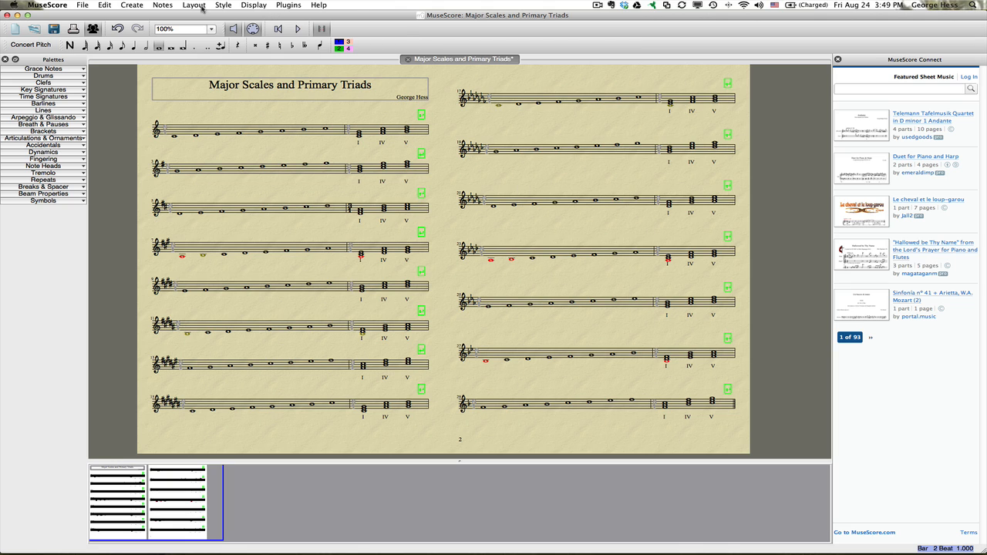
In Layout > Page Settings, step the staff space size down and apply the smaller scaling.
left_click(195, 4)
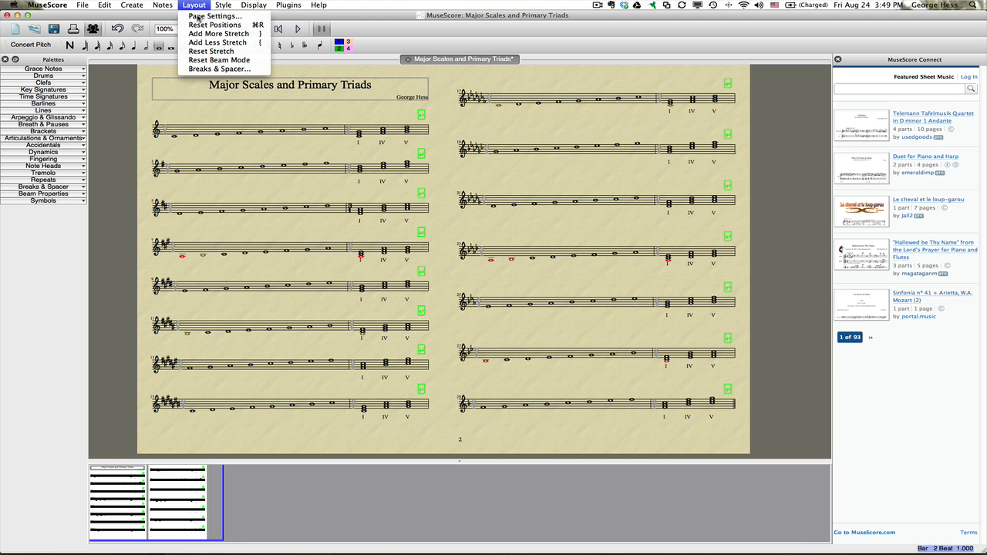
left_click(213, 16)
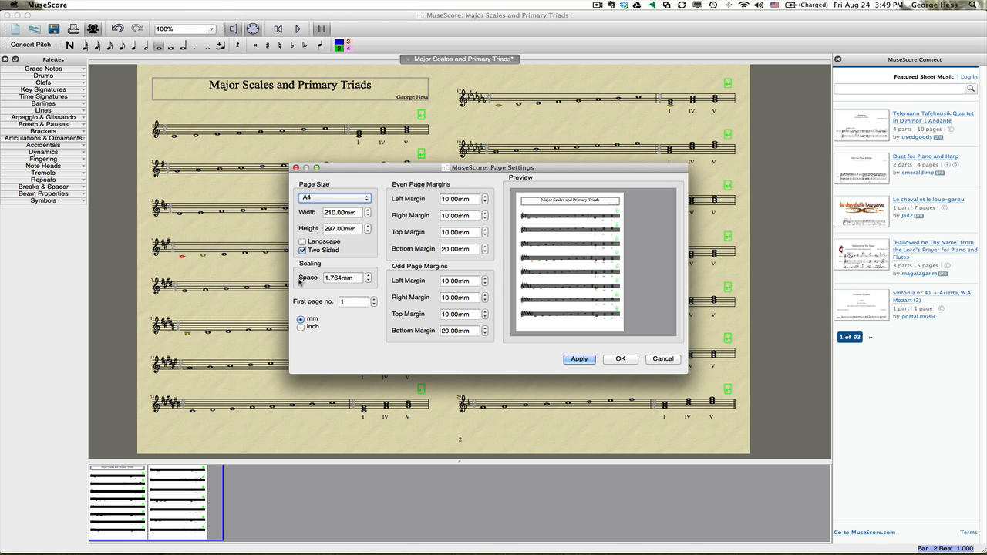
mouse_move(370, 278)
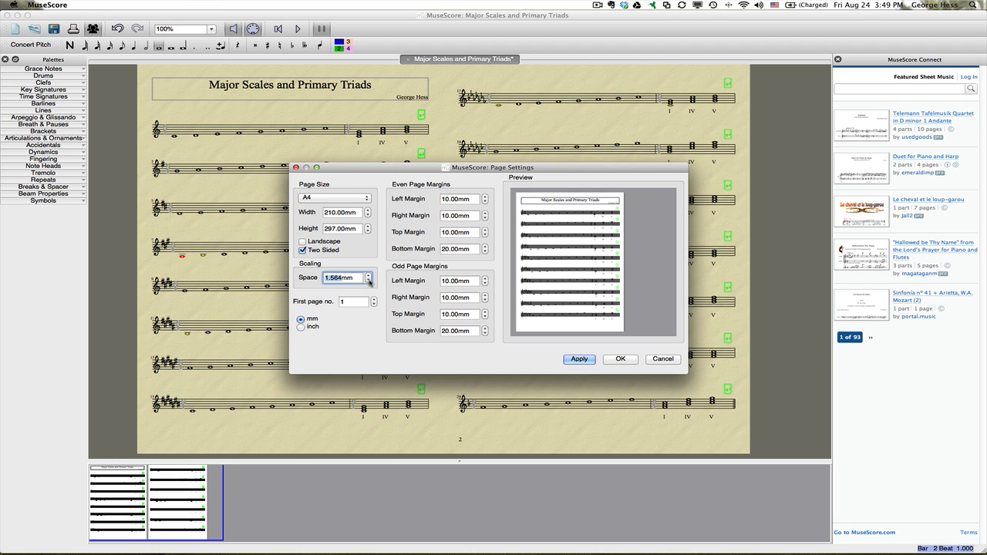
left_click(370, 281)
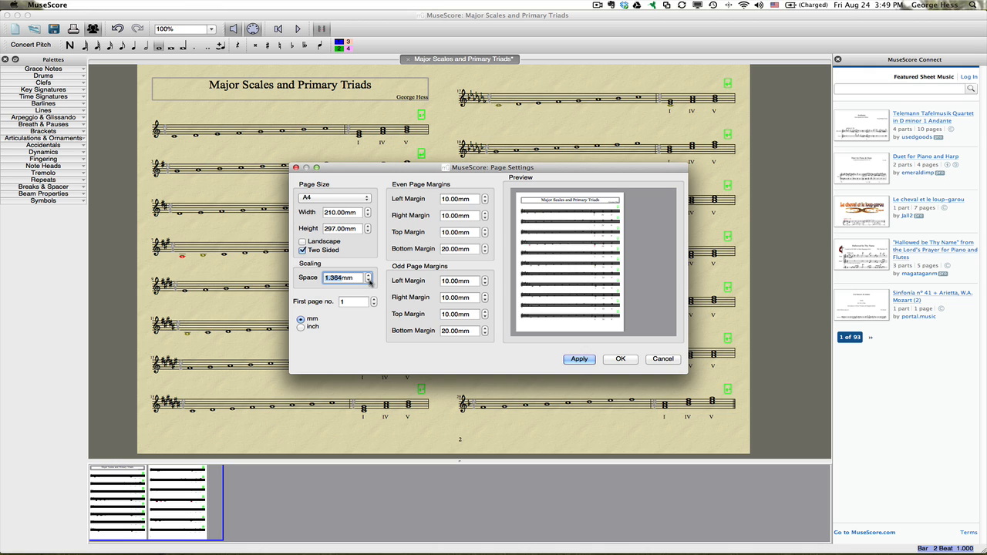
left_click(370, 280)
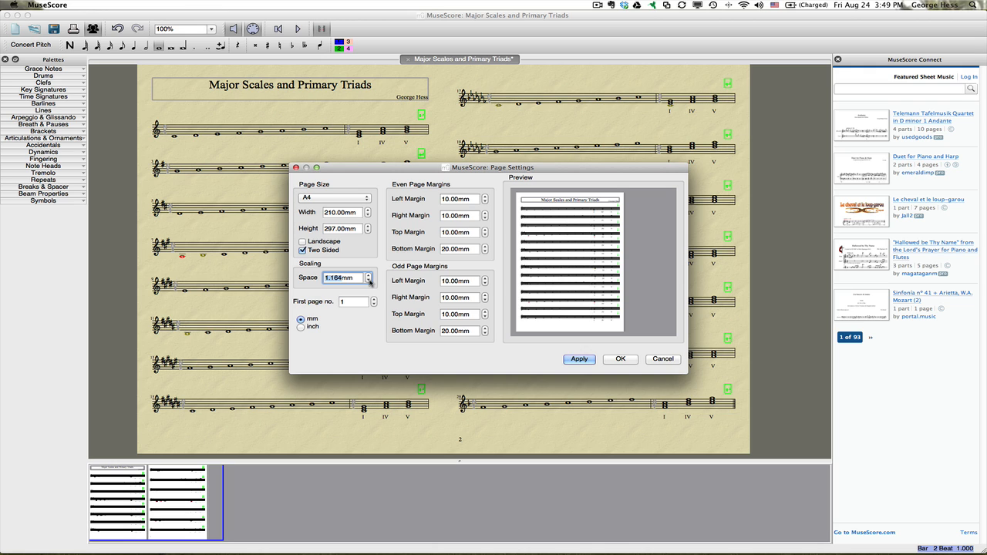
left_click(370, 280)
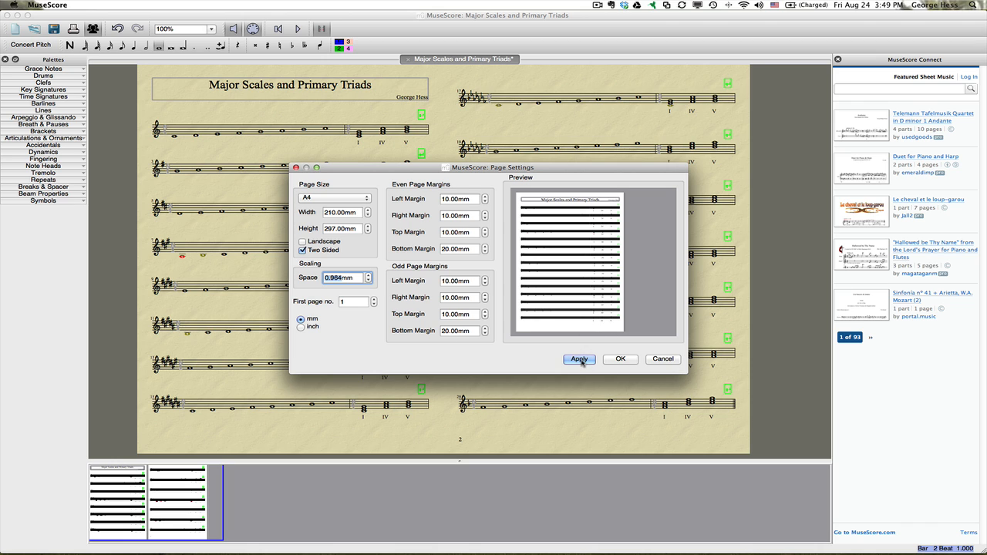
left_click(580, 357)
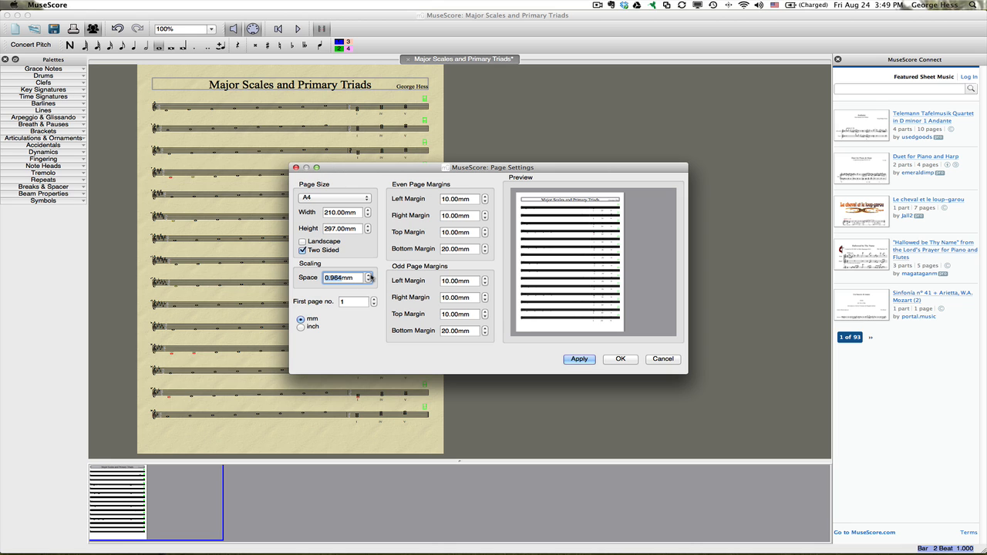
left_click(580, 358)
type("1")
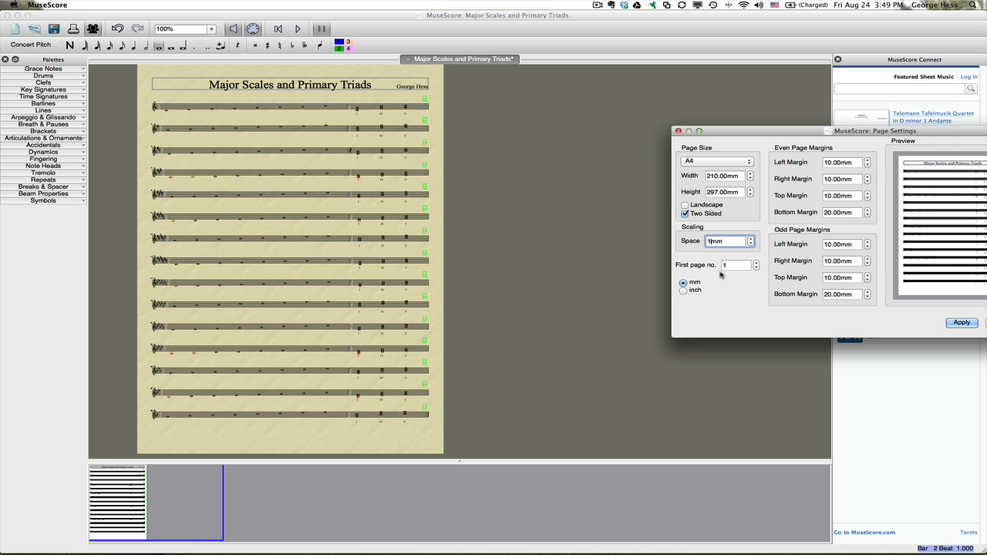
Reduce the staff space to 1.2mm, then 1.1mm, and apply so everything fits on one page.
left_click(960, 322)
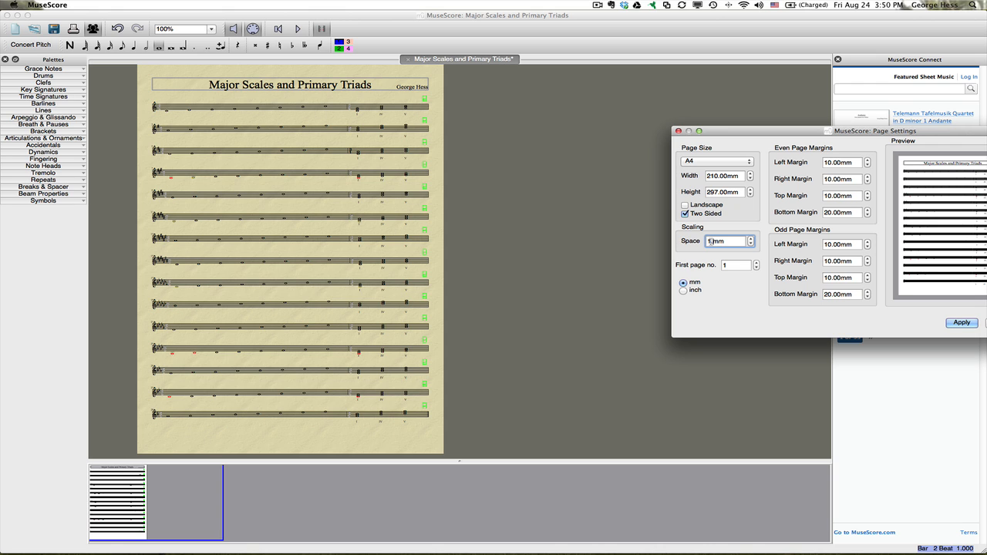
left_click(963, 322)
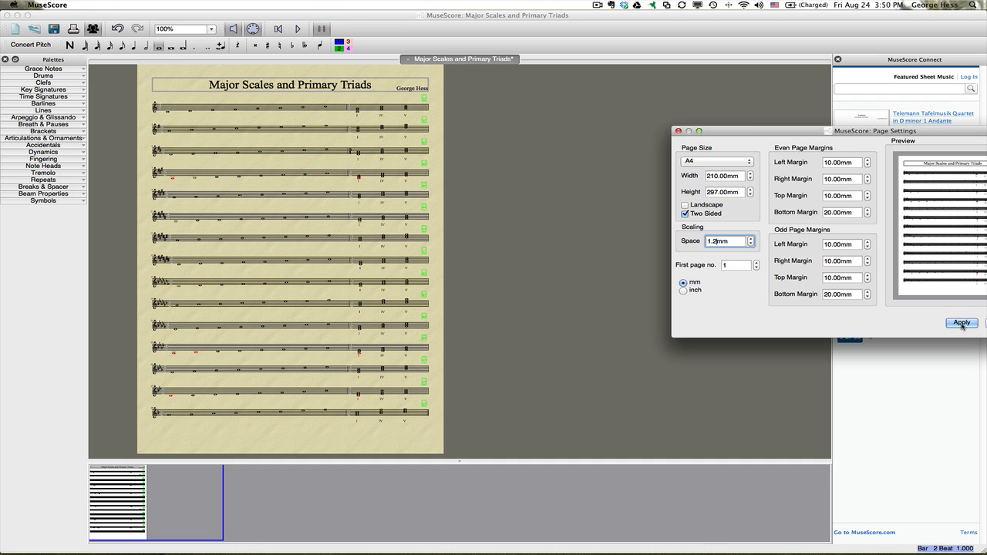
left_click(962, 322)
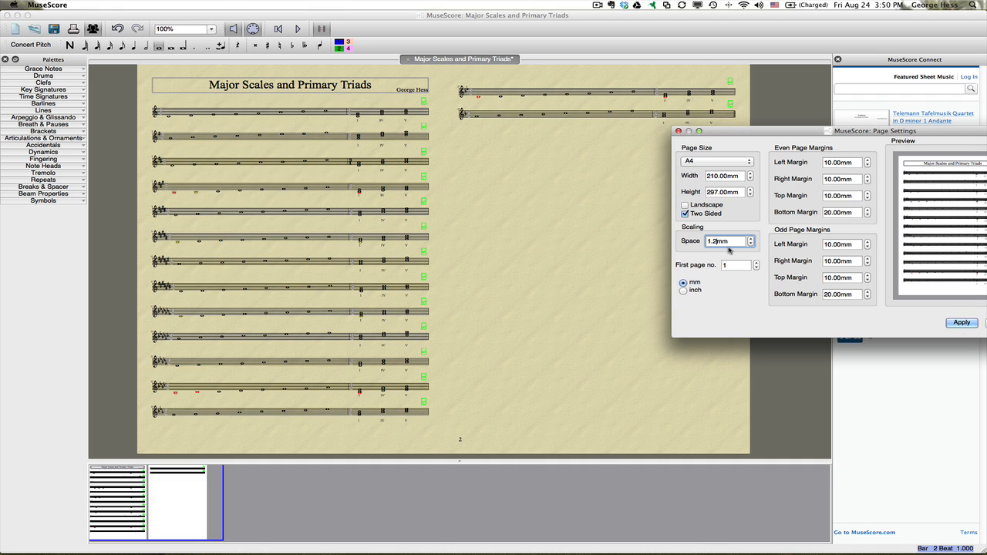
left_click(749, 244)
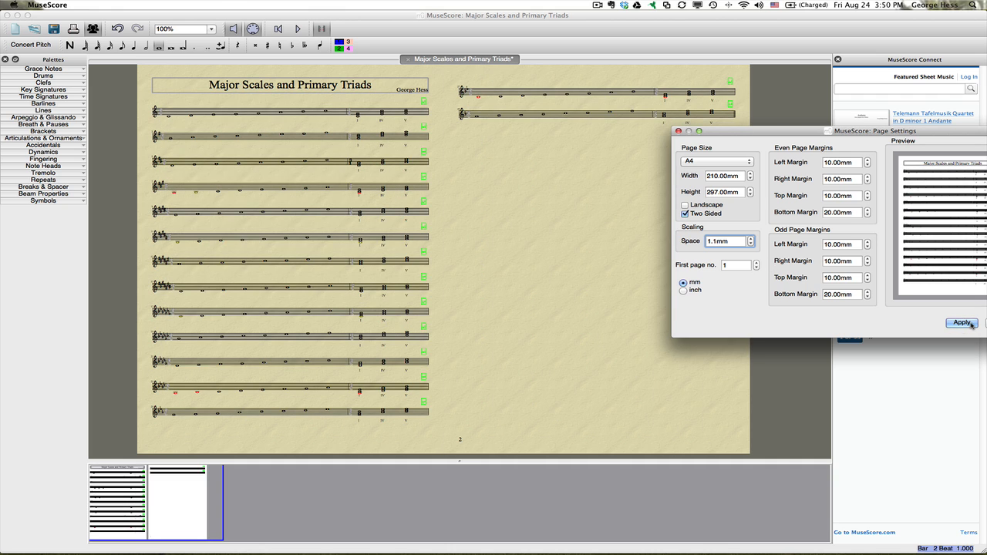
left_click(962, 322)
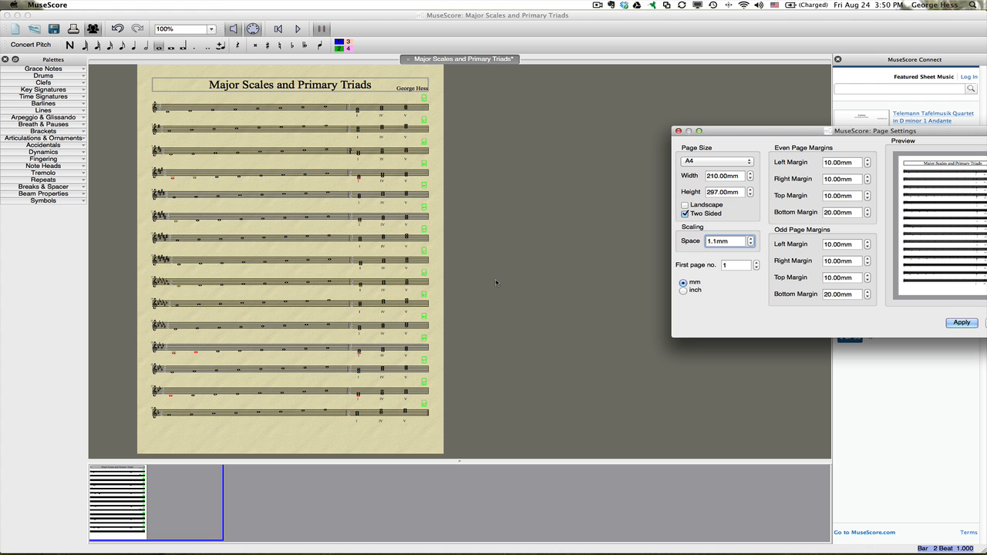